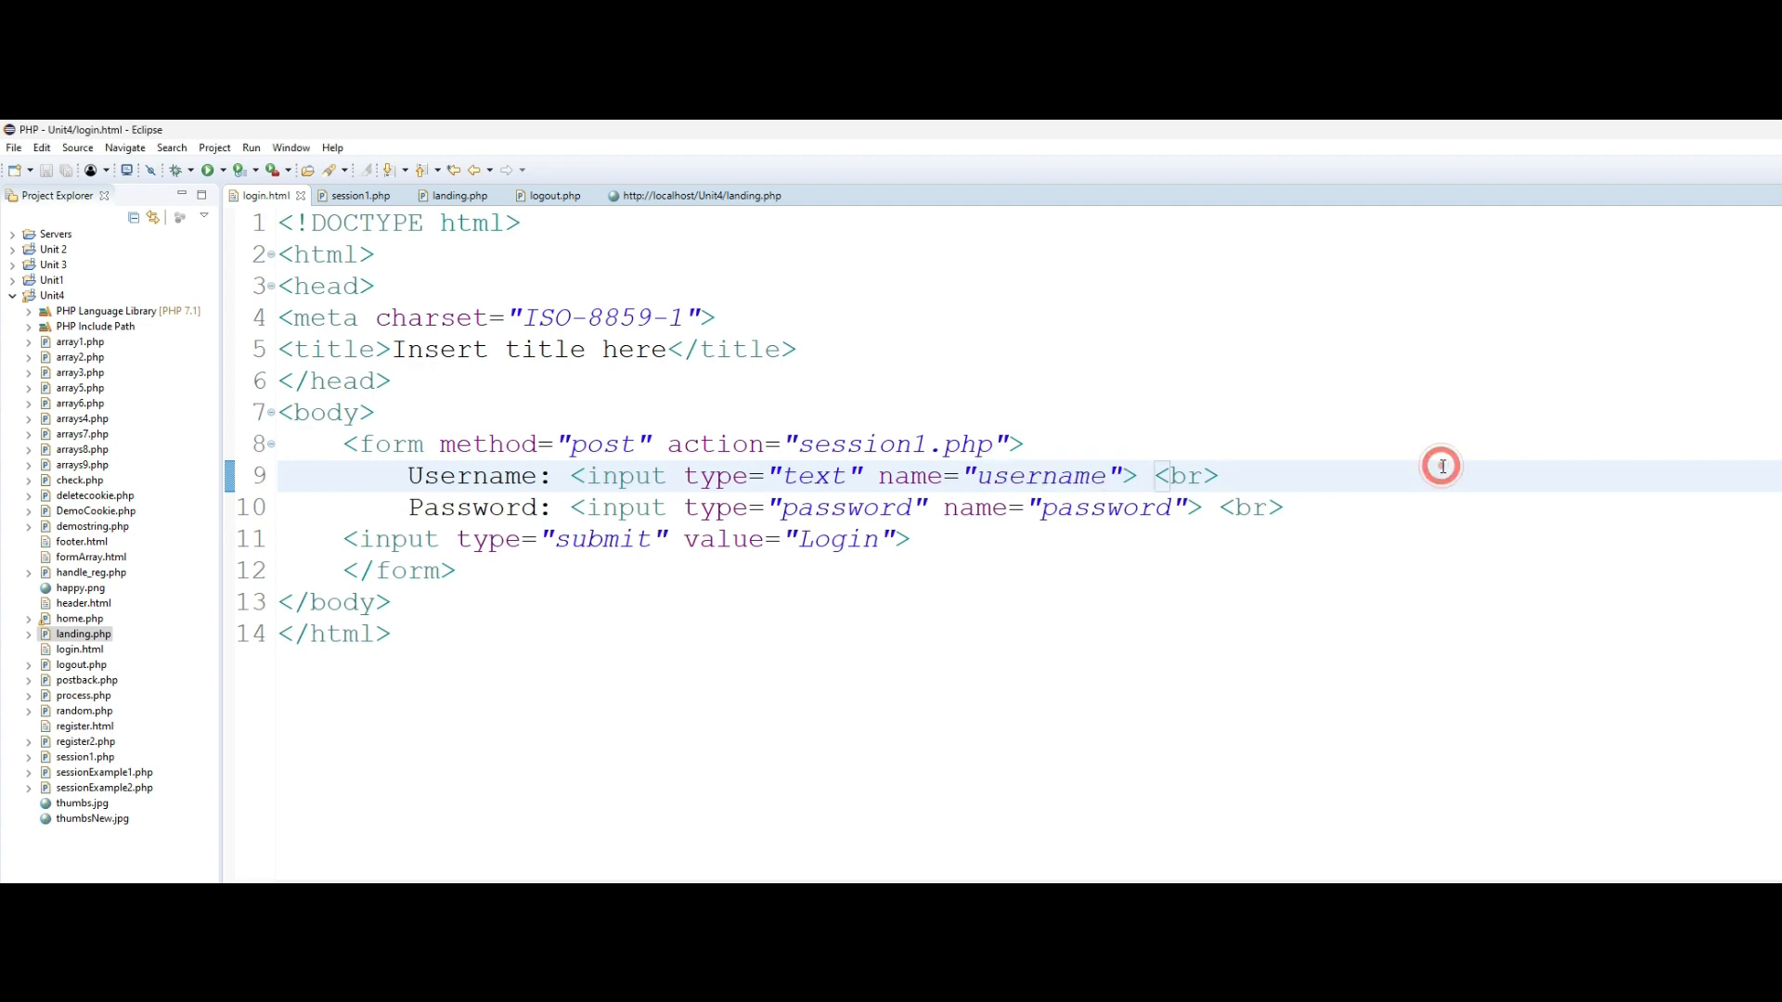
mouse_move(1441, 466)
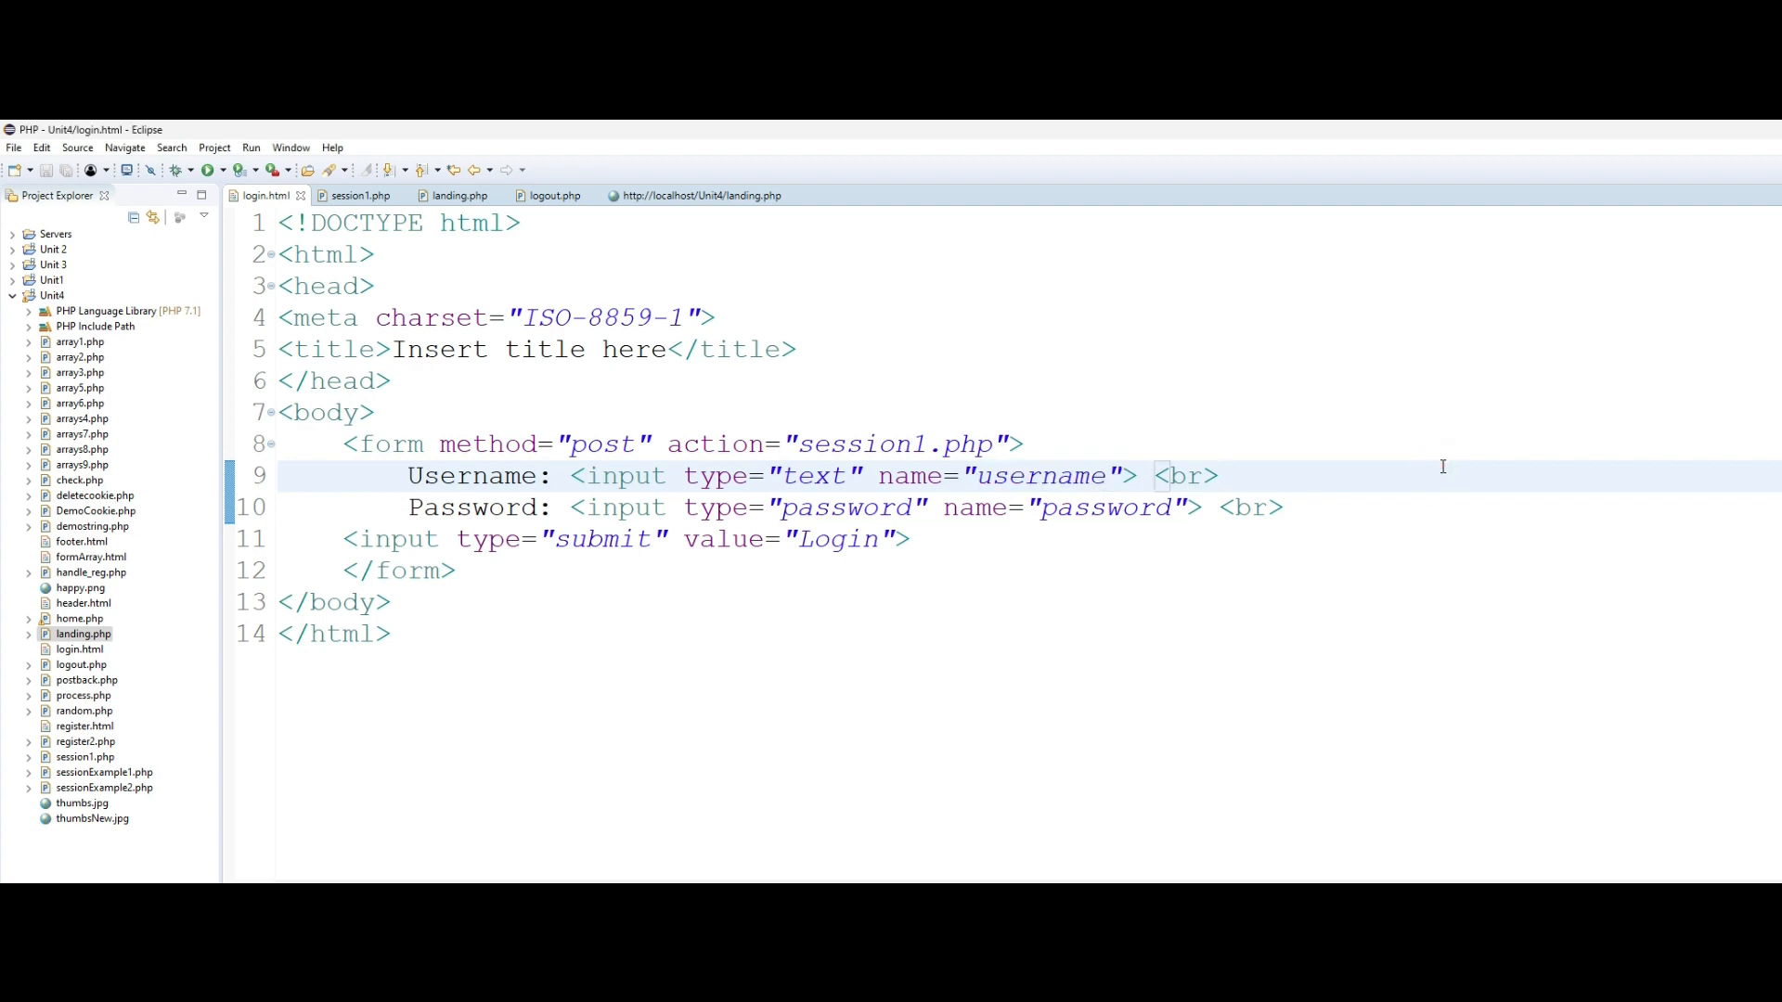
- Review session1.php, highlighting the $_POST['username'] value it stores in the session
left_click(1219, 475)
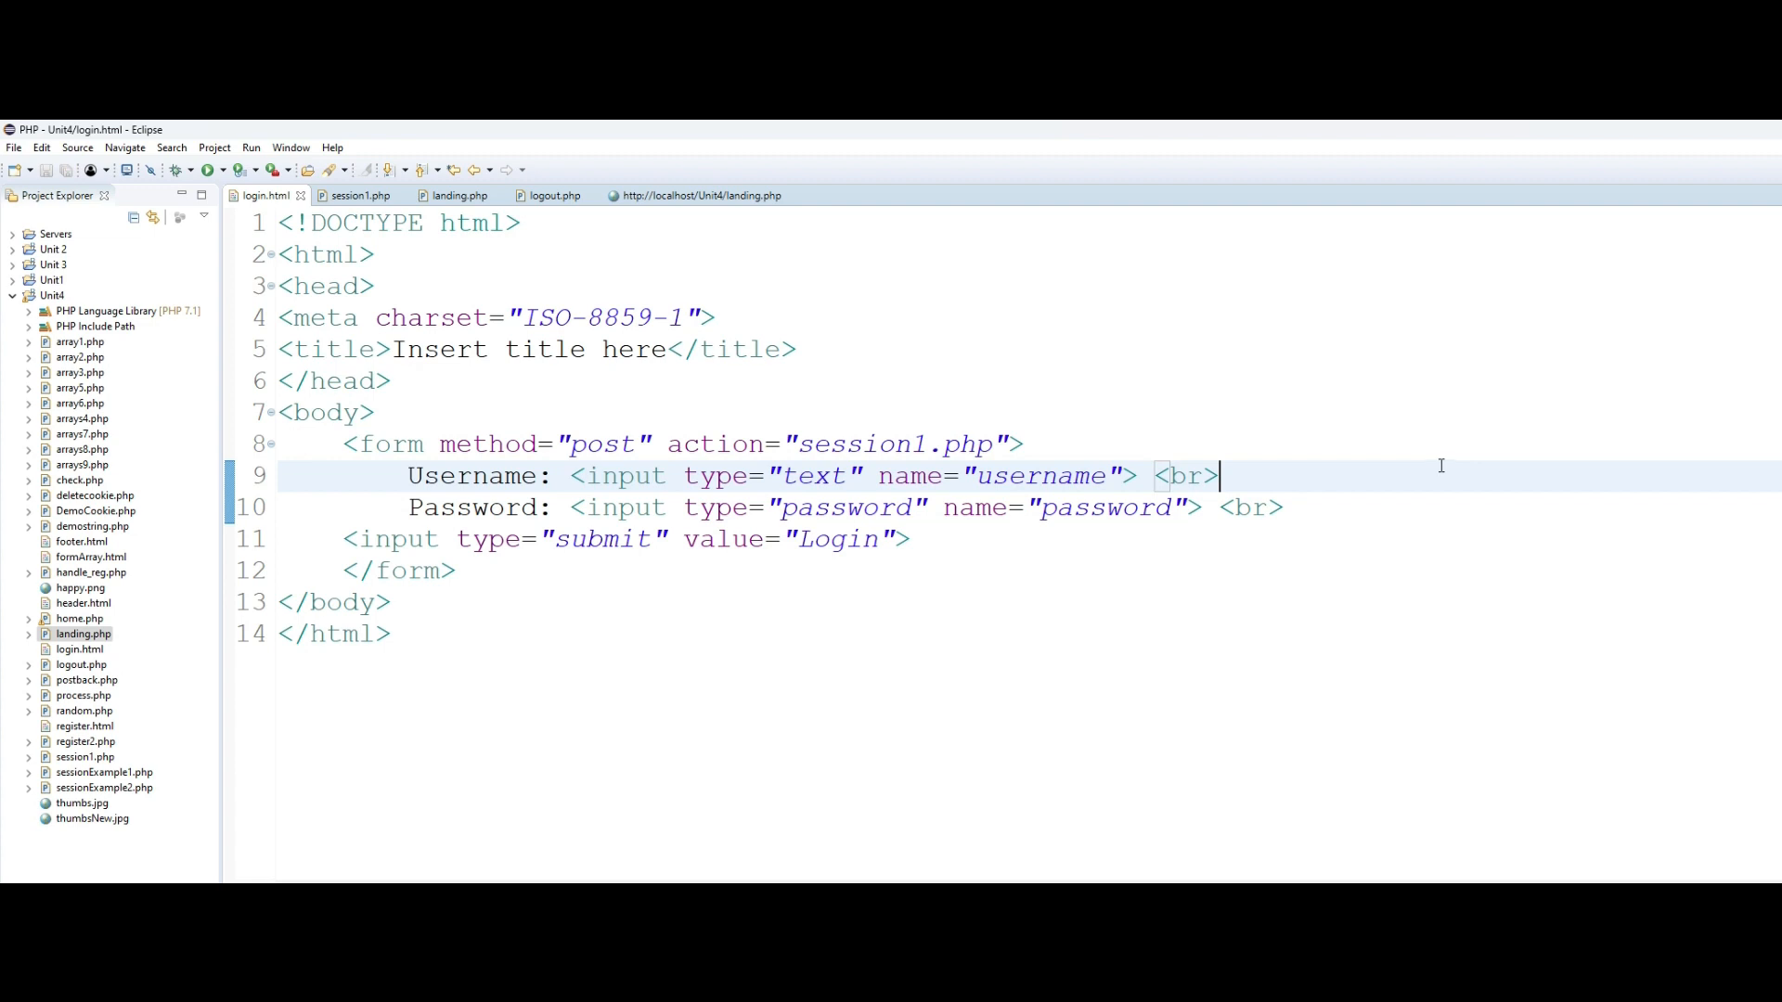
mouse_move(491, 444)
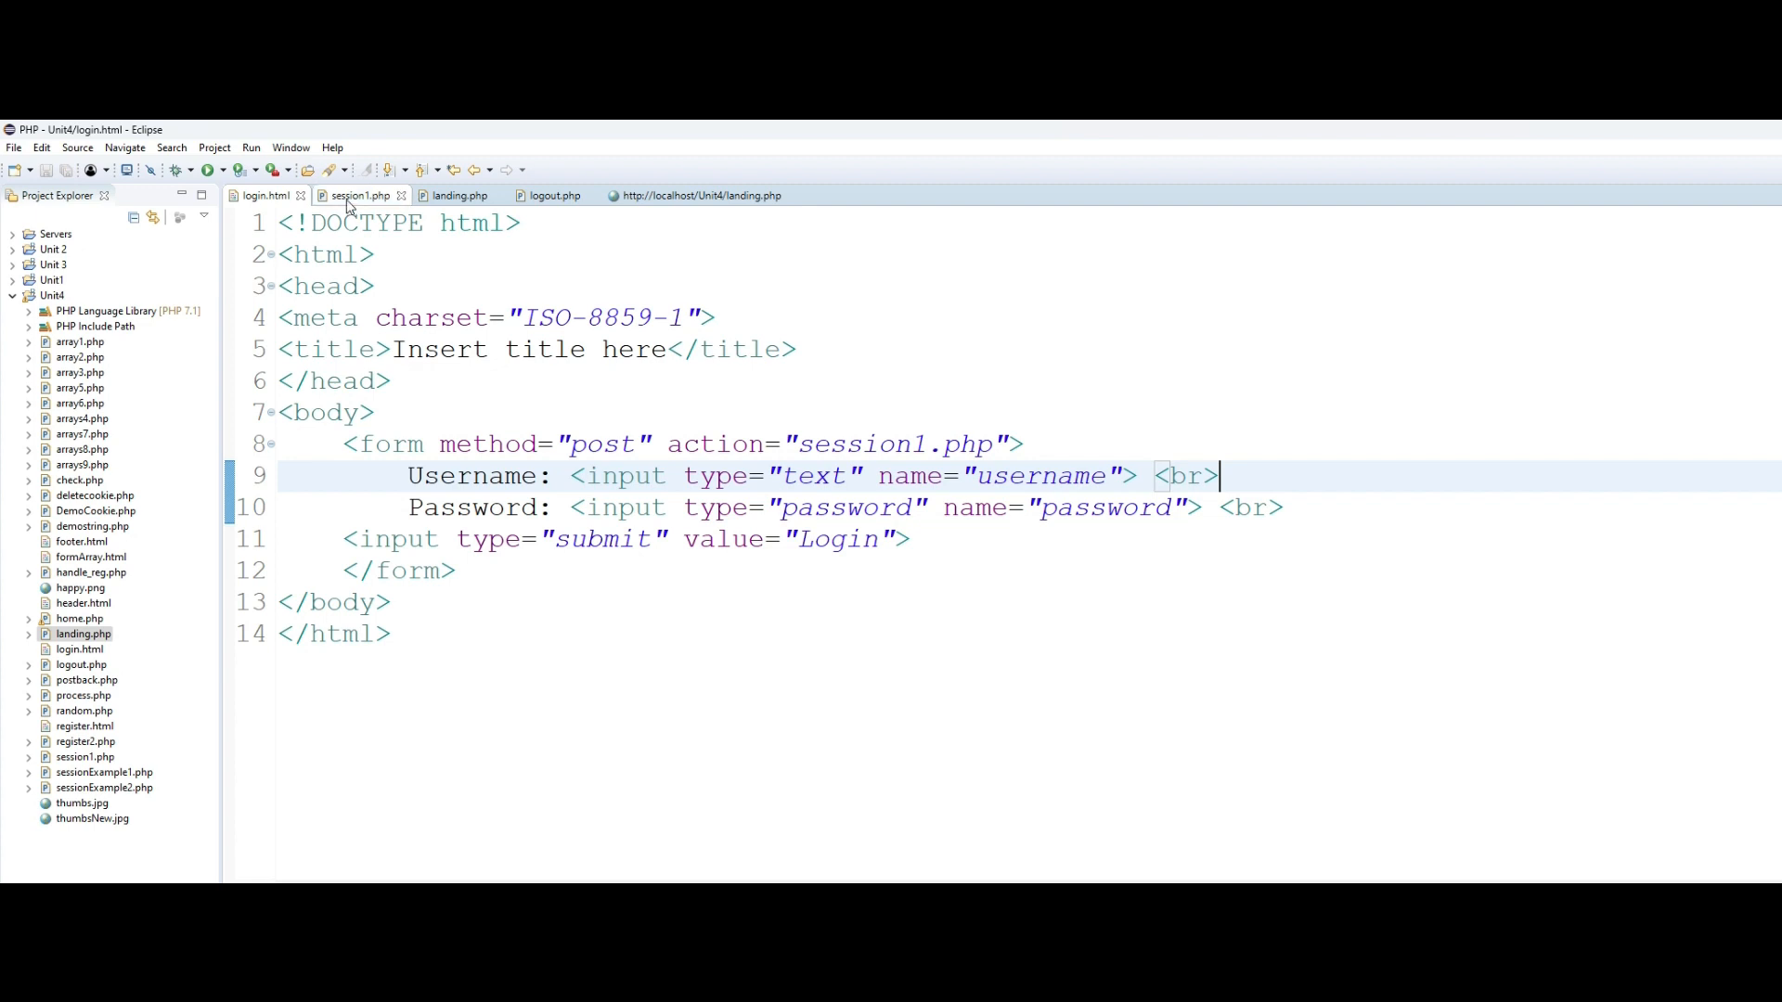
left_click(358, 196)
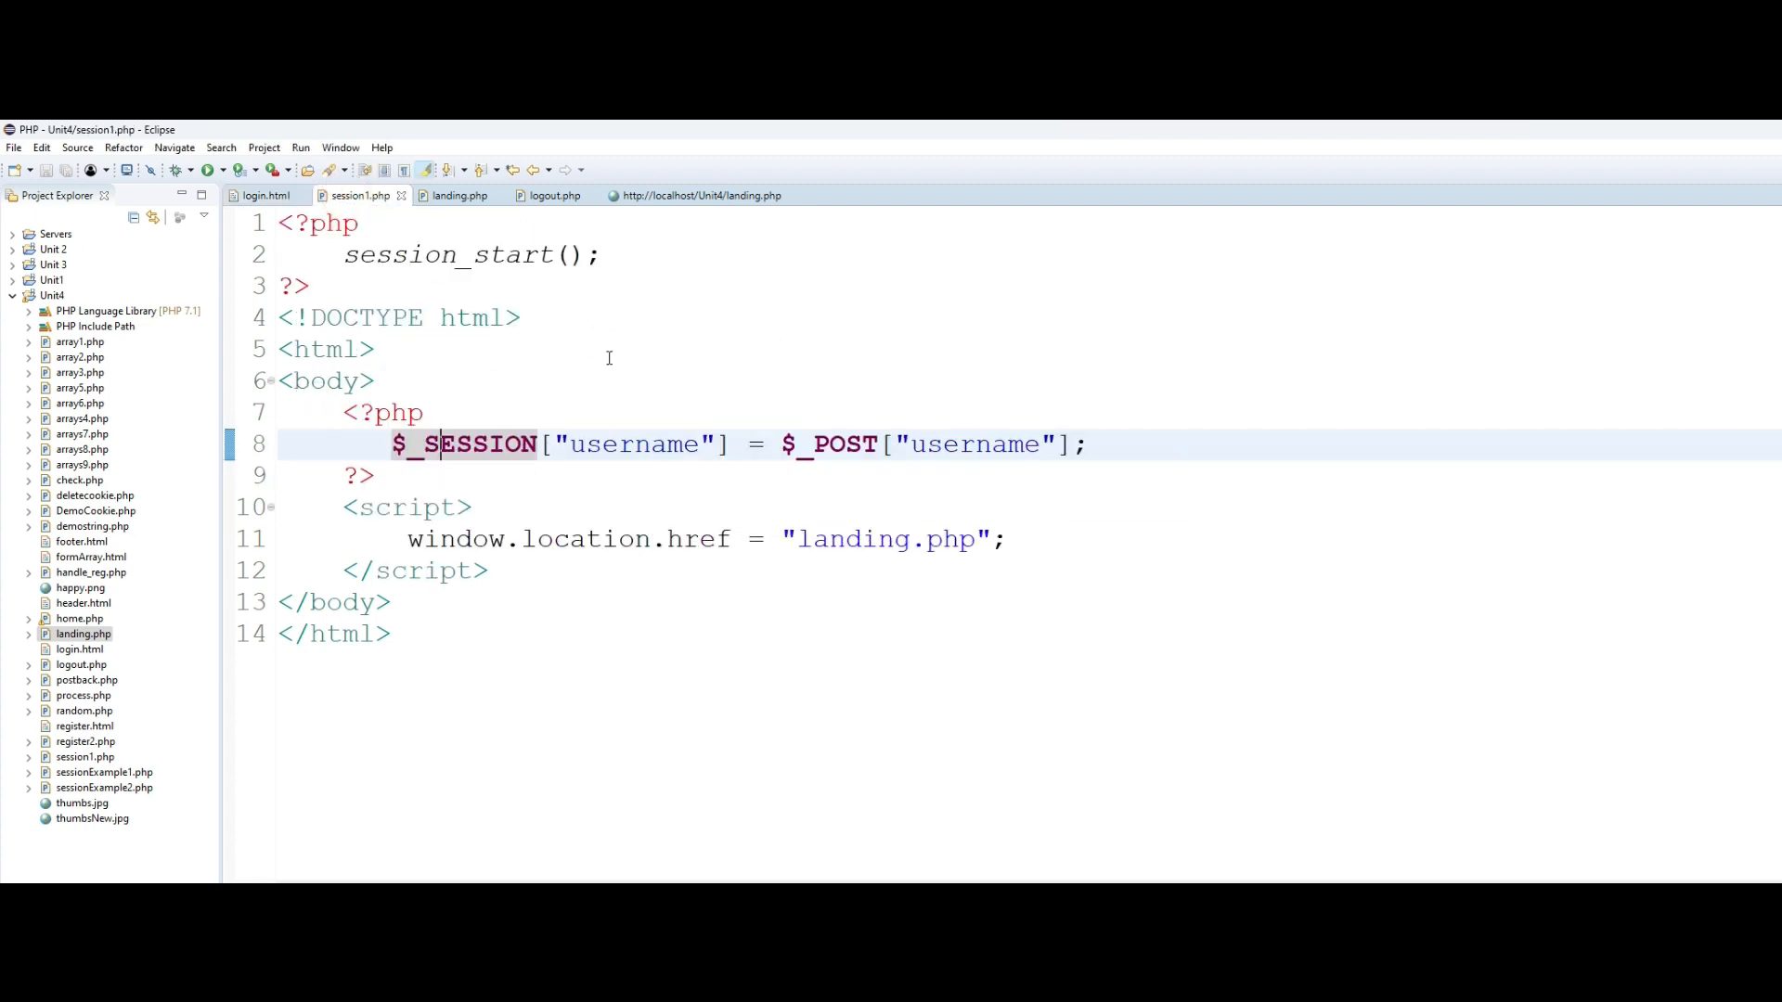
mouse_move(502, 320)
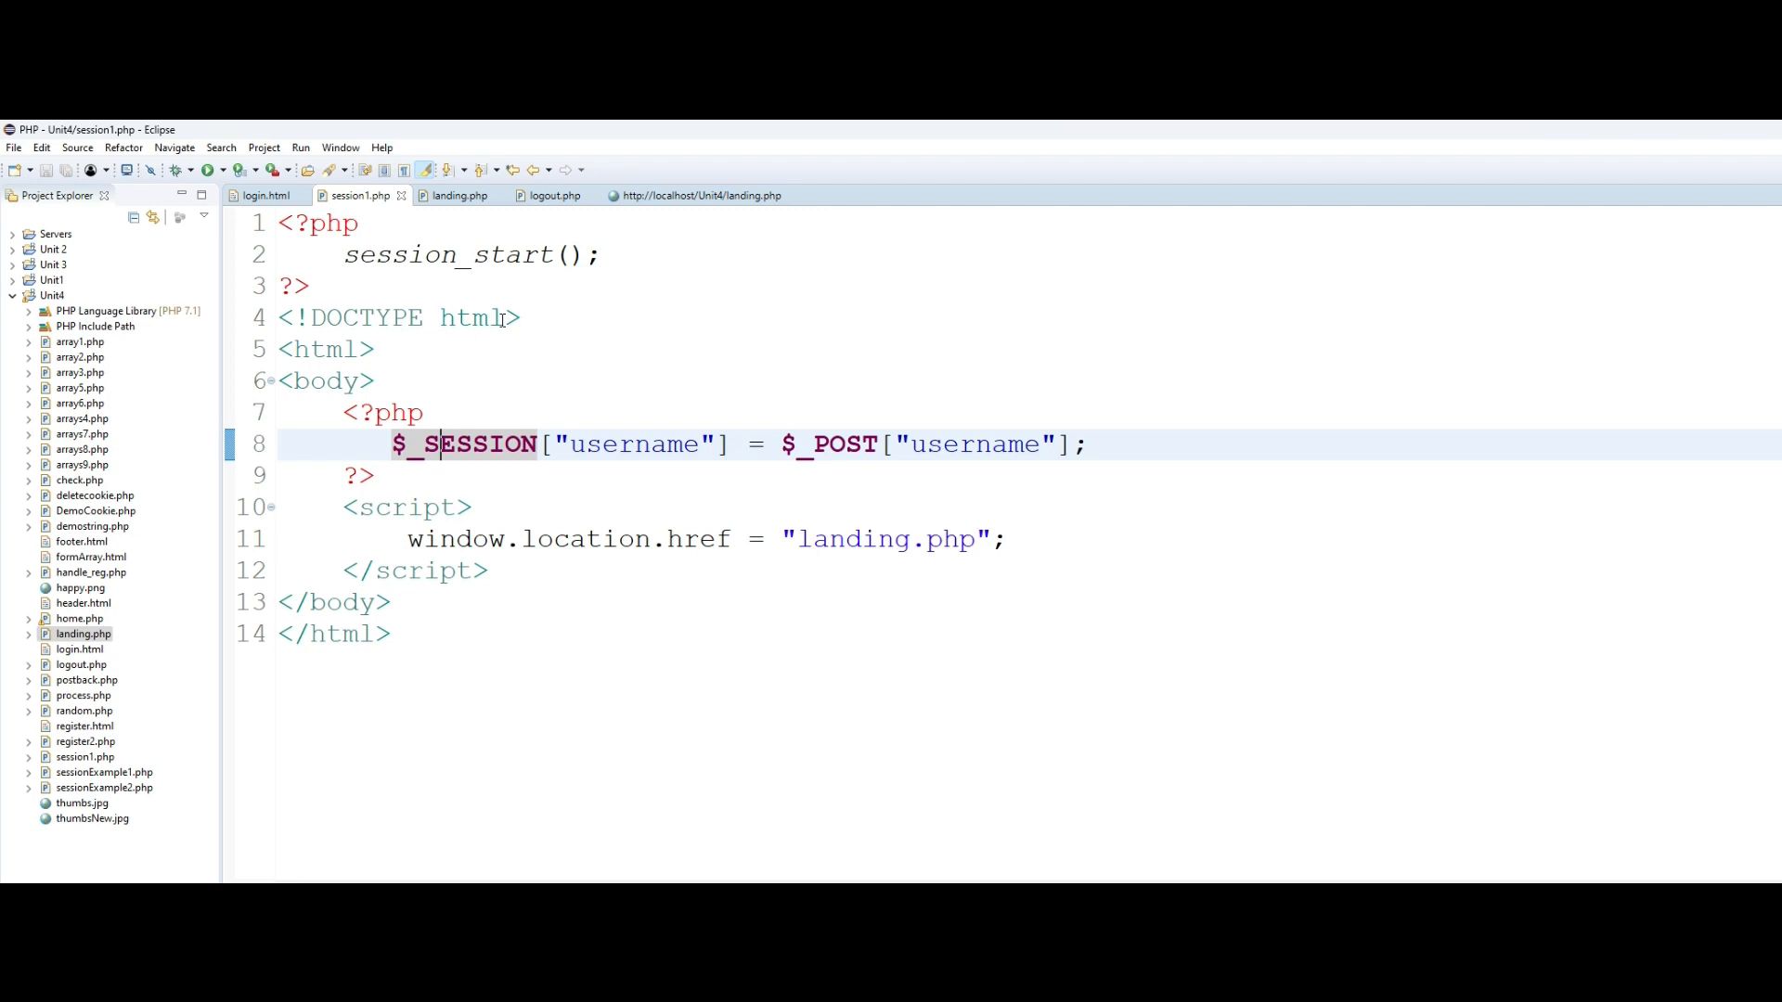
mouse_move(308, 222)
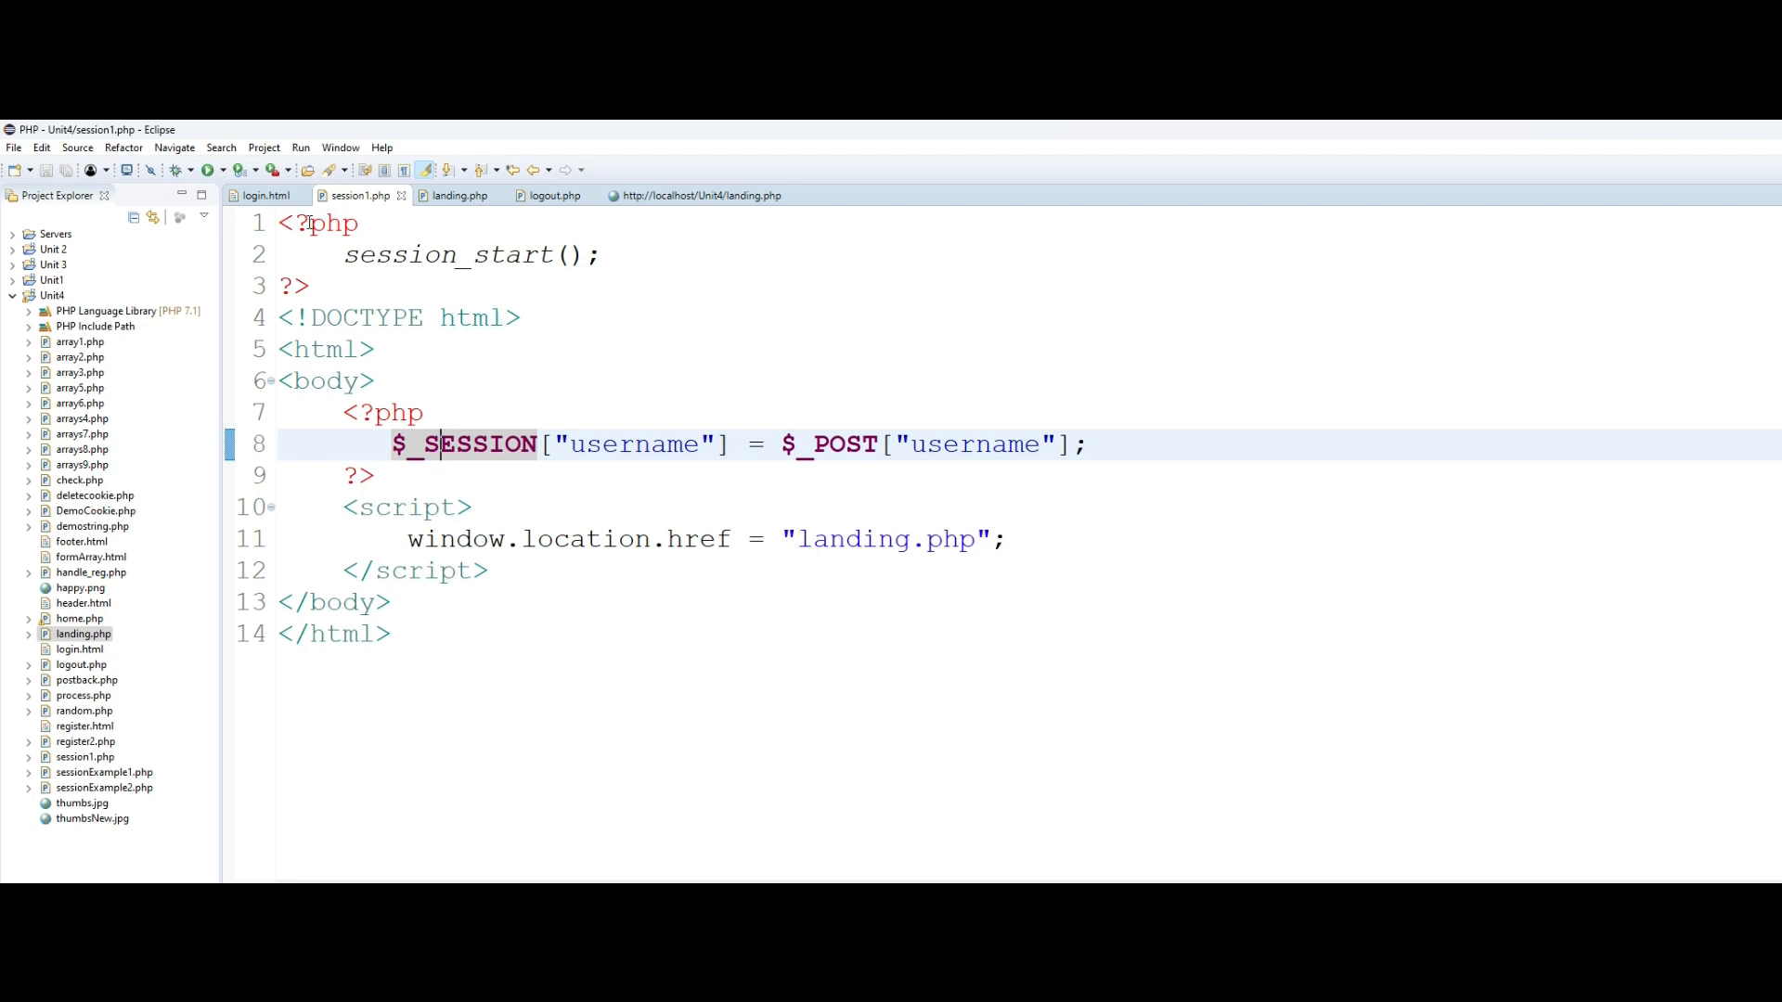
mouse_move(543, 264)
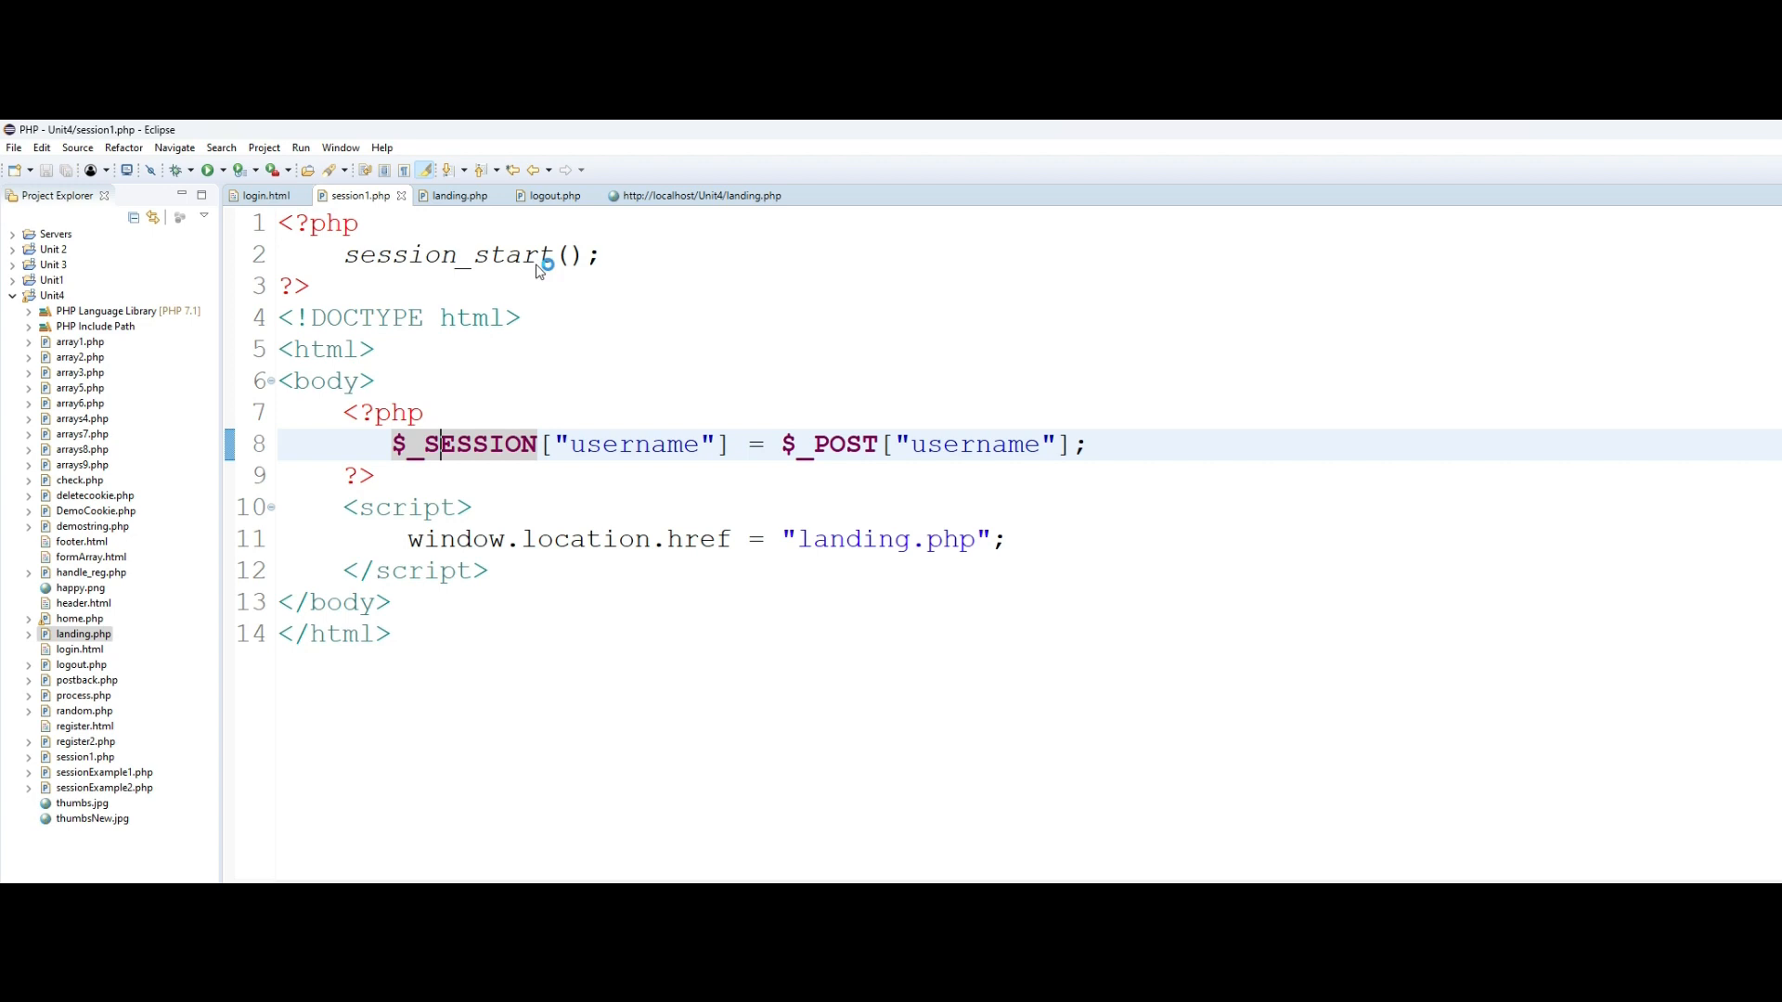
mouse_move(540, 254)
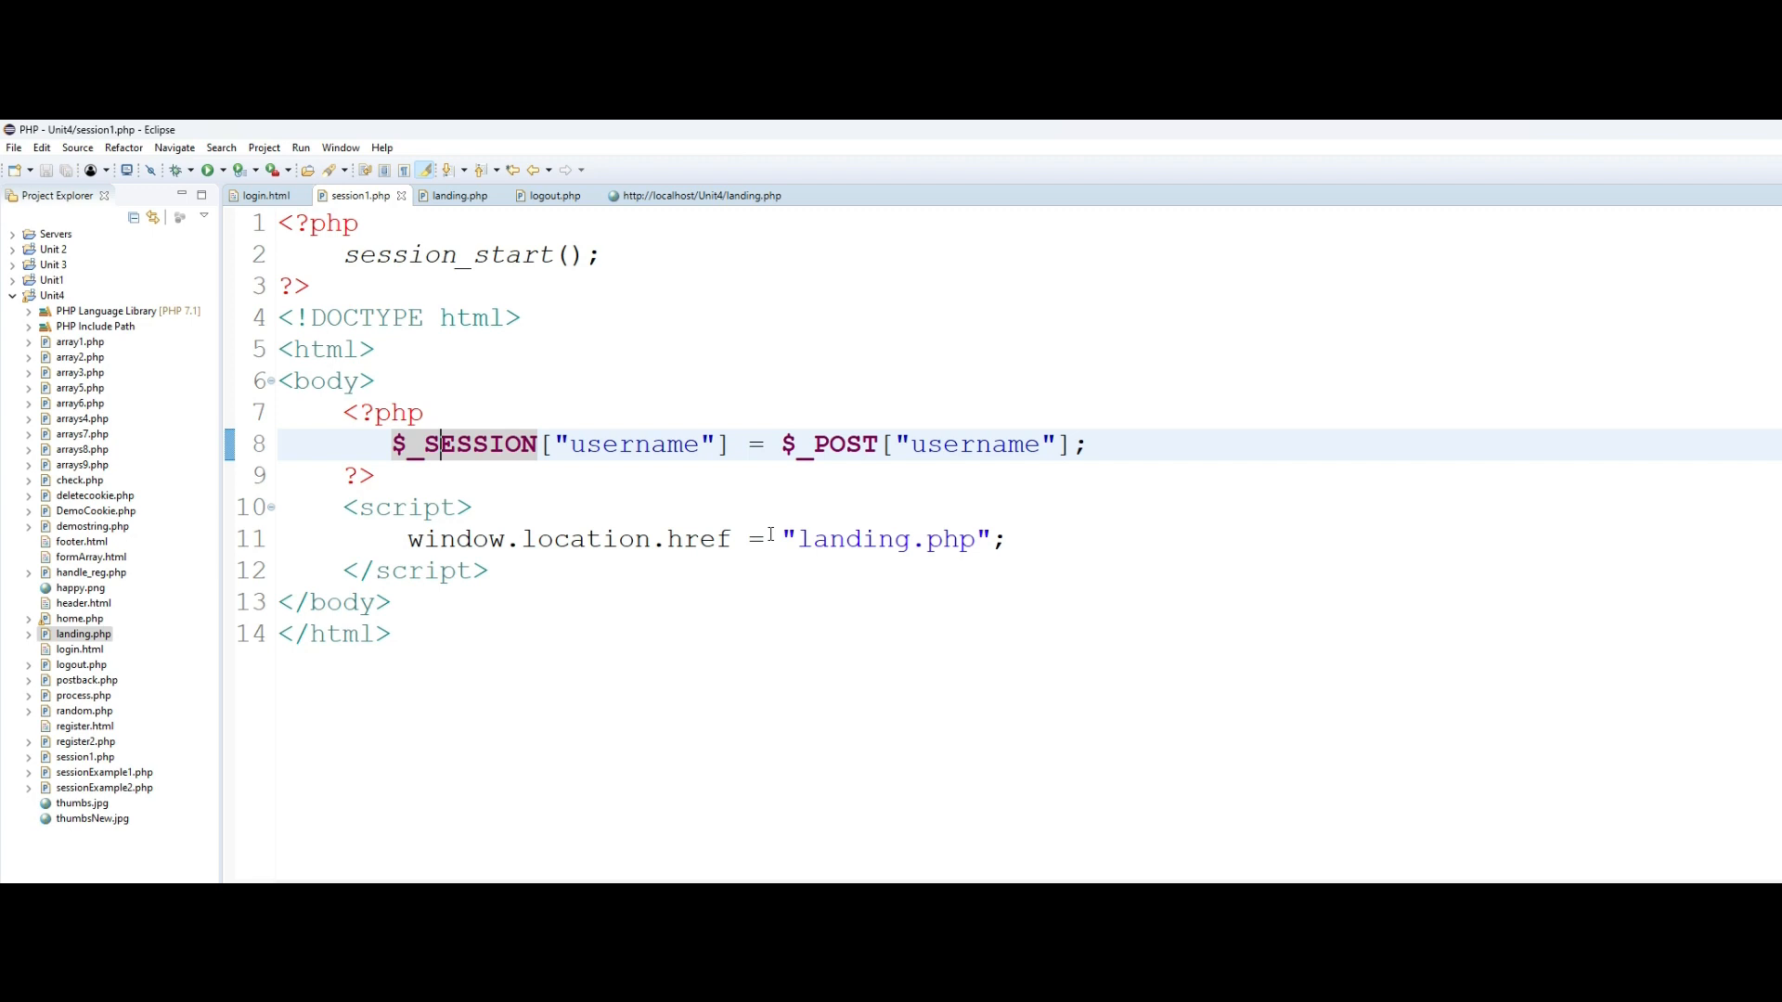
mouse_move(371, 411)
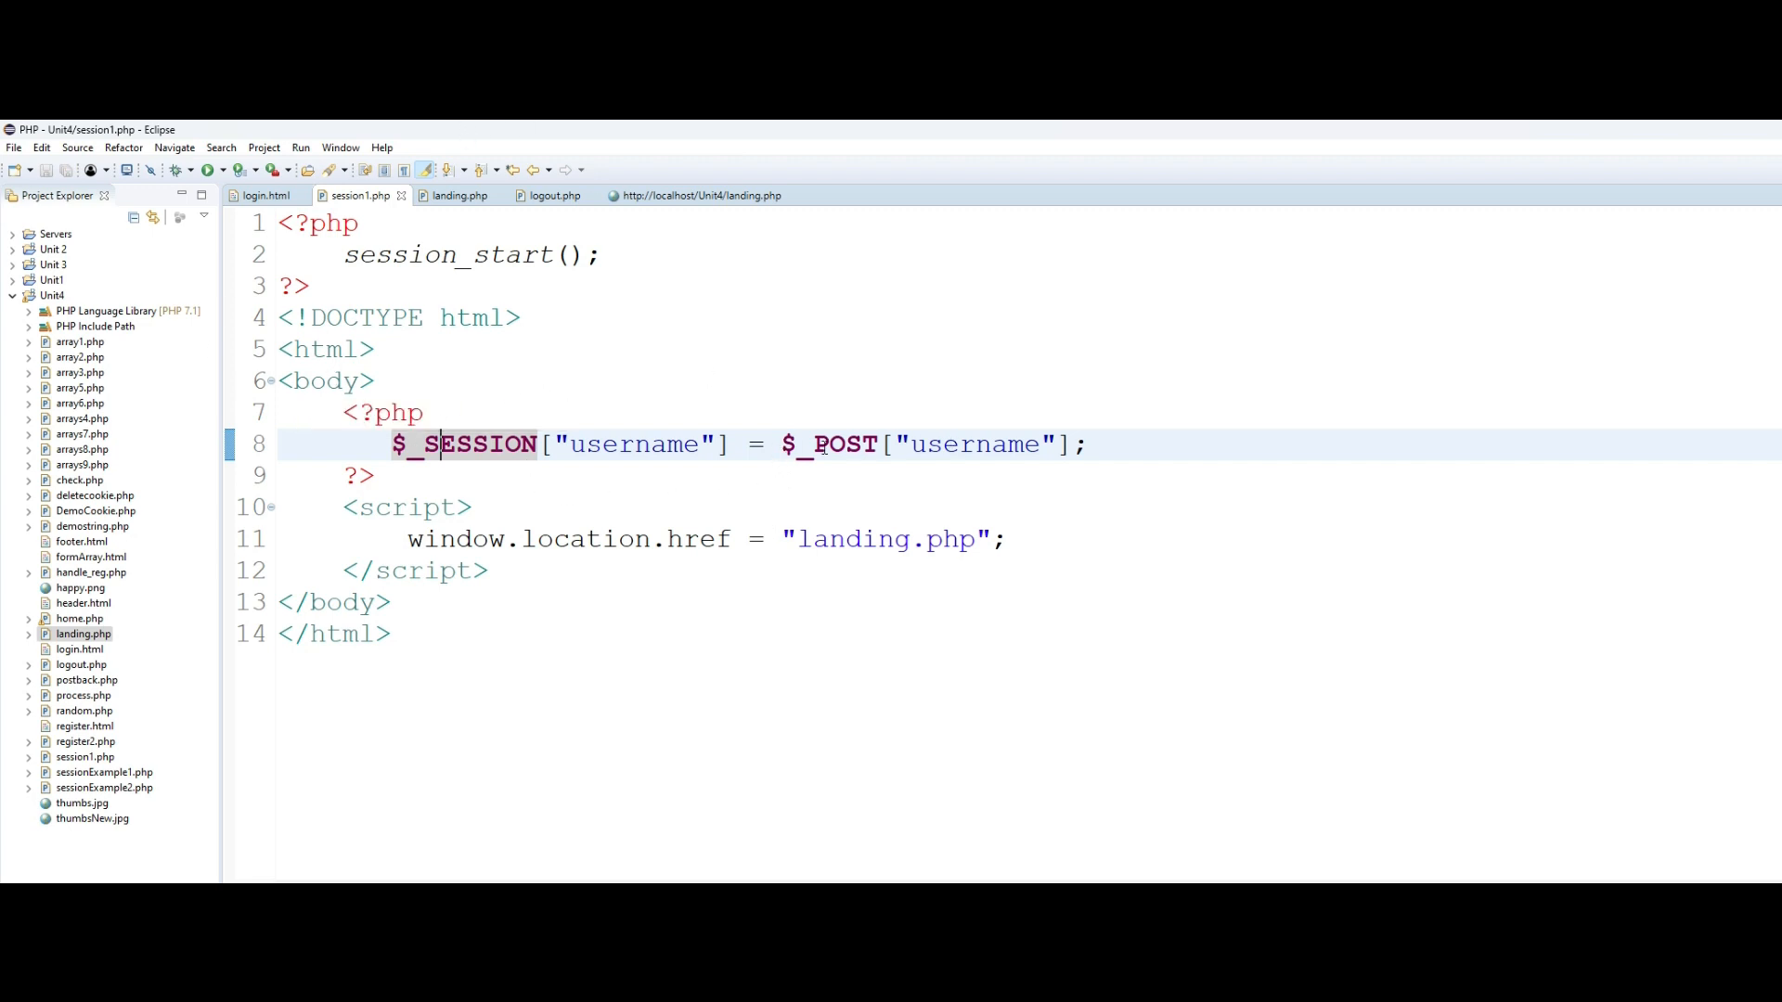
double_click(830, 444)
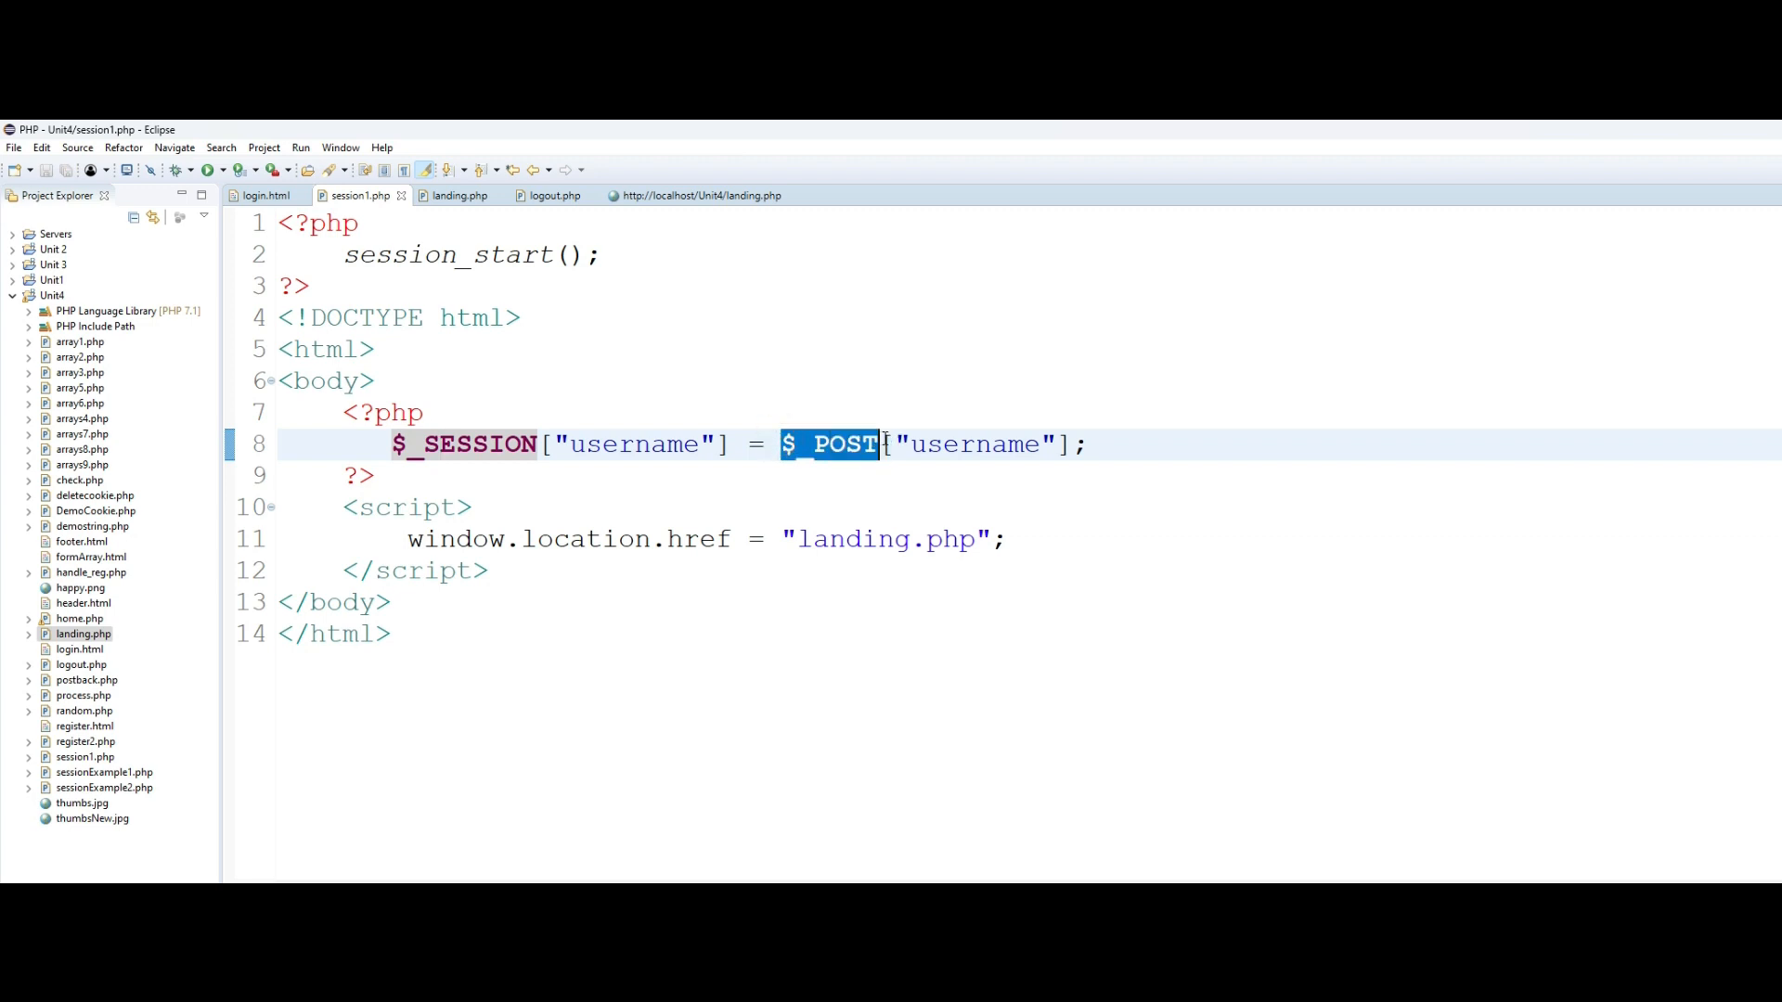
double_click(973, 444)
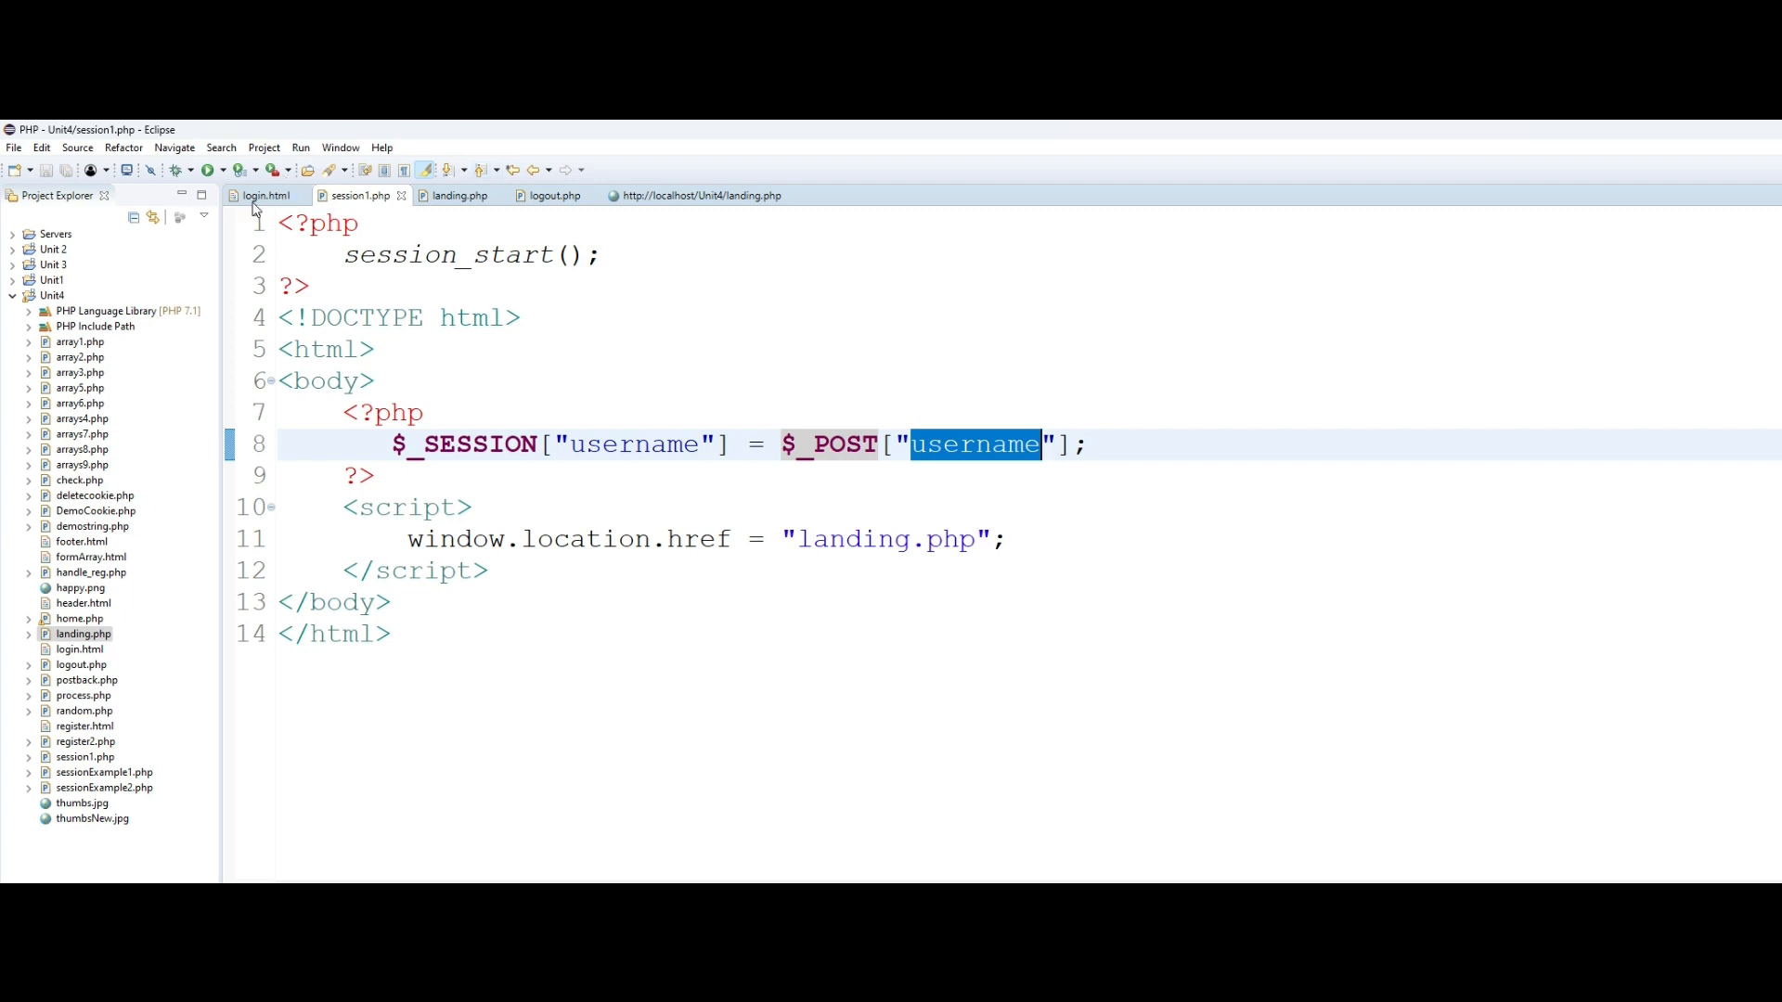
- Compare with the login.html form, then return to session1.php's redirect to landing.php
left_click(264, 195)
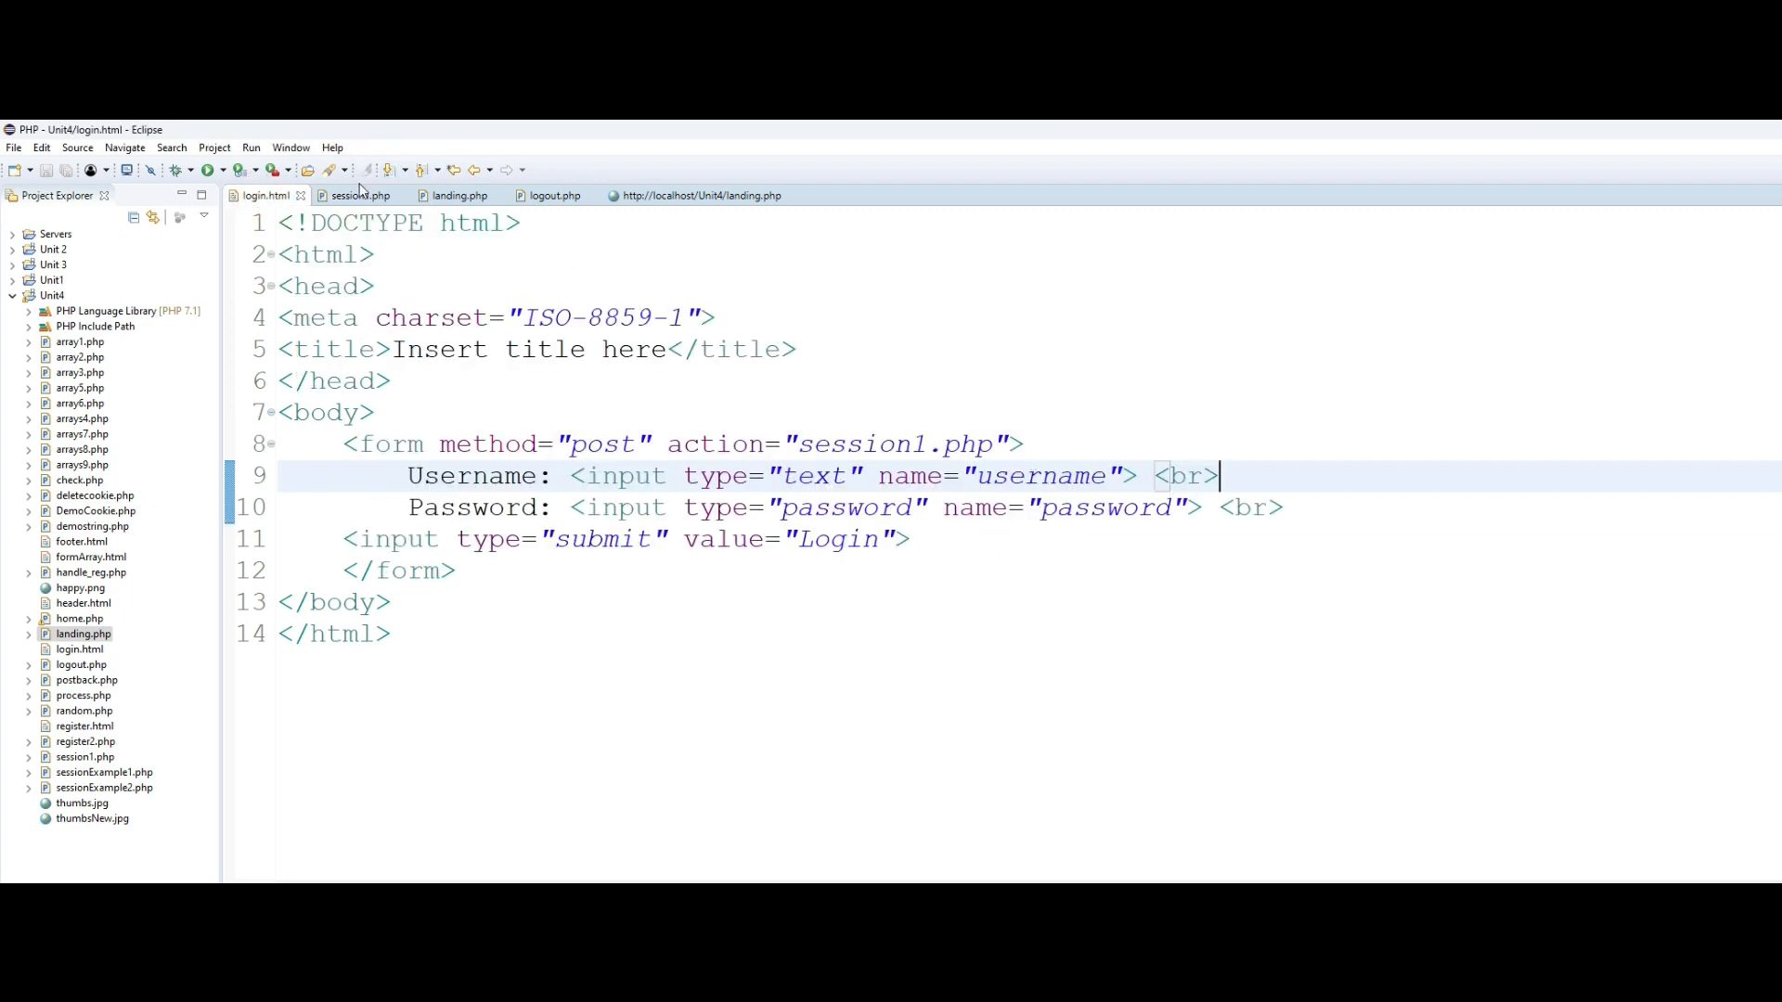
left_click(361, 195)
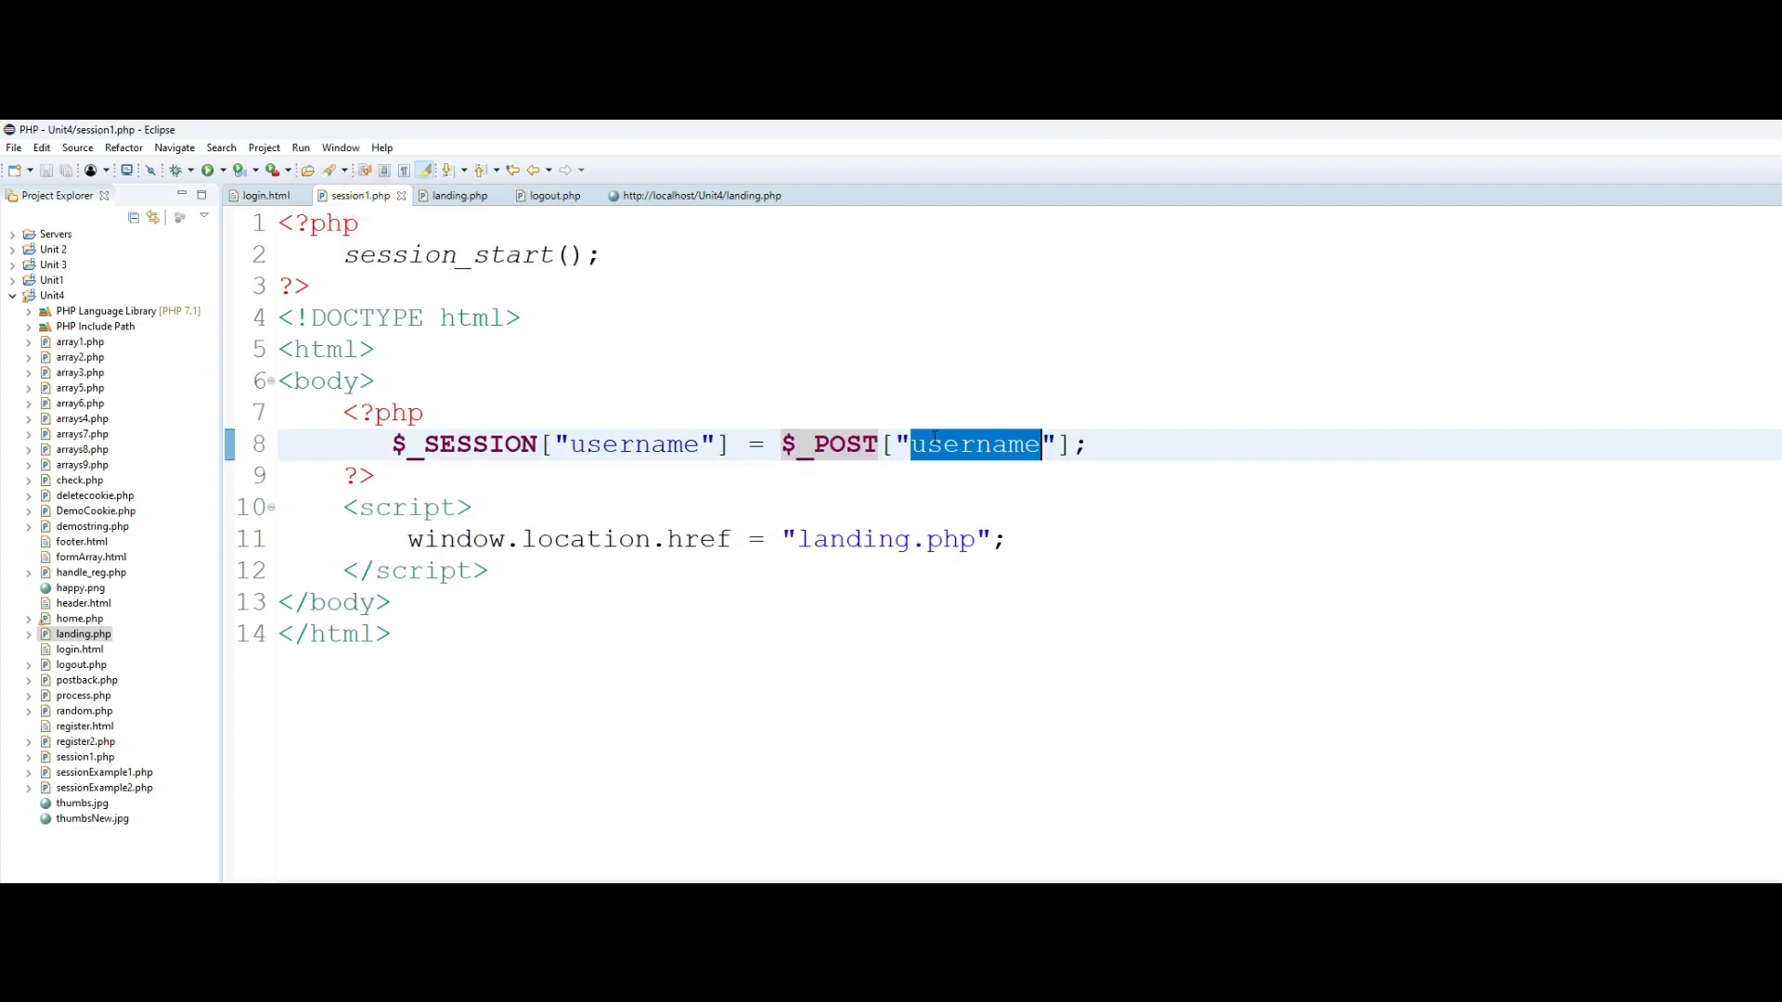
mouse_move(619, 434)
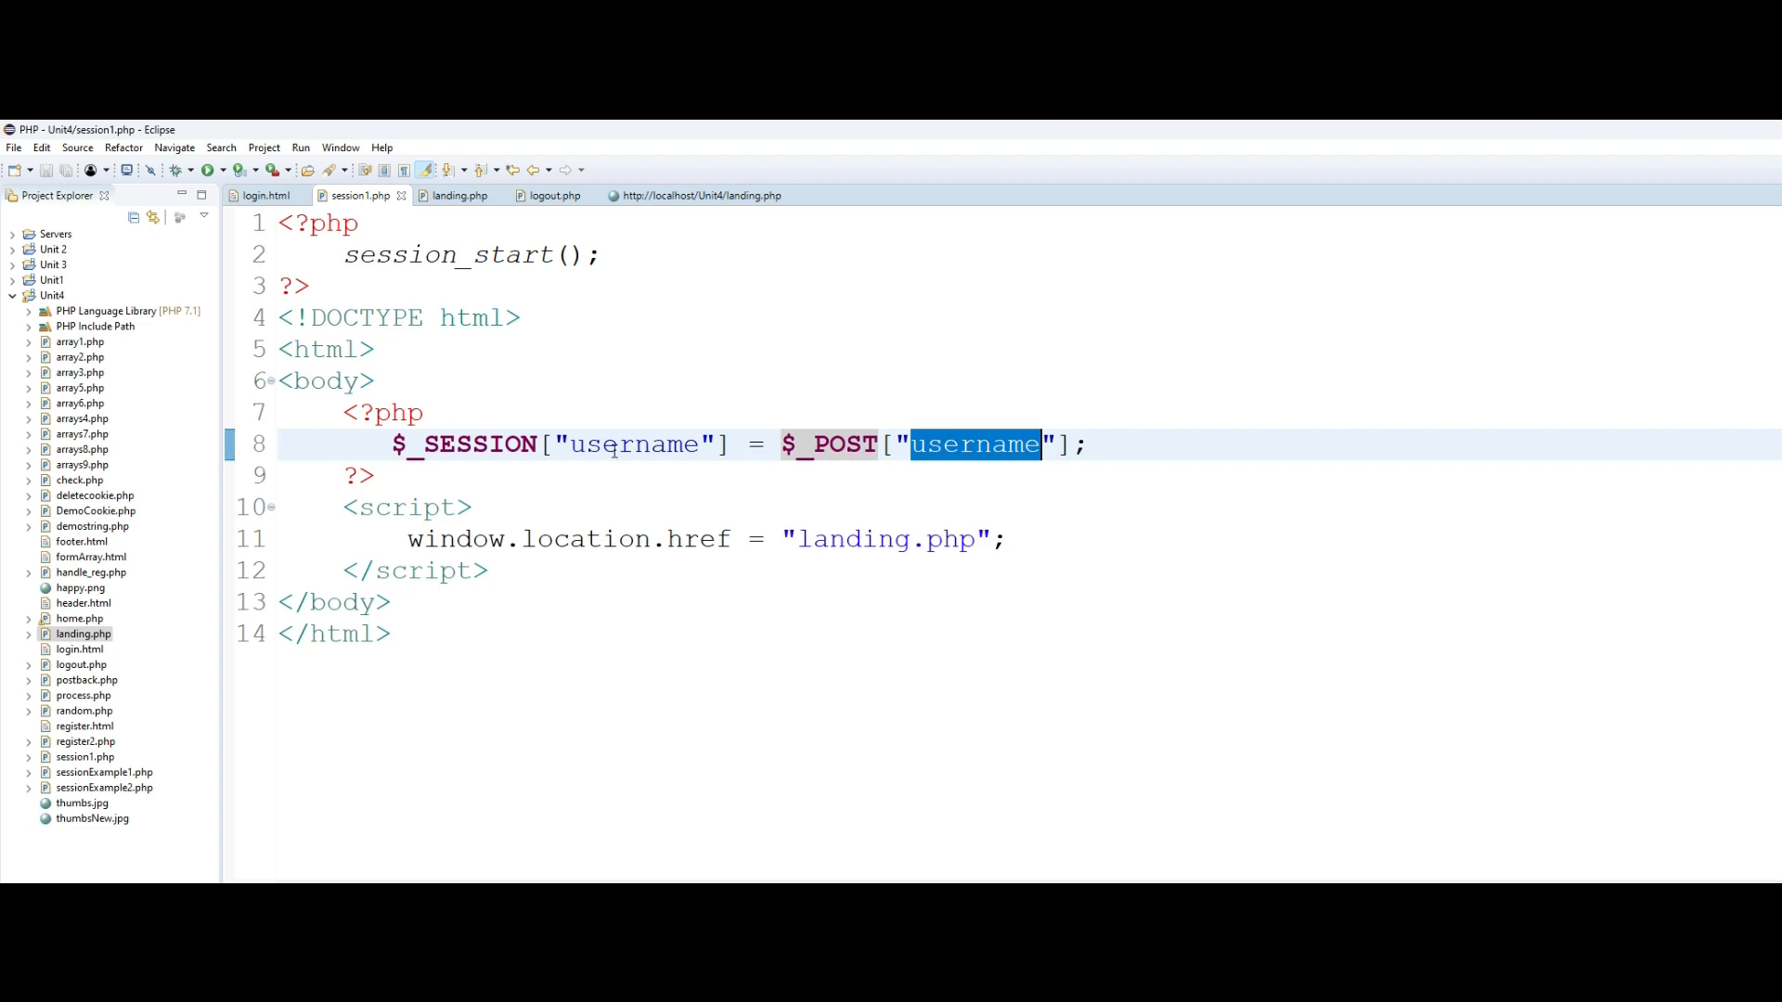
mouse_move(424, 558)
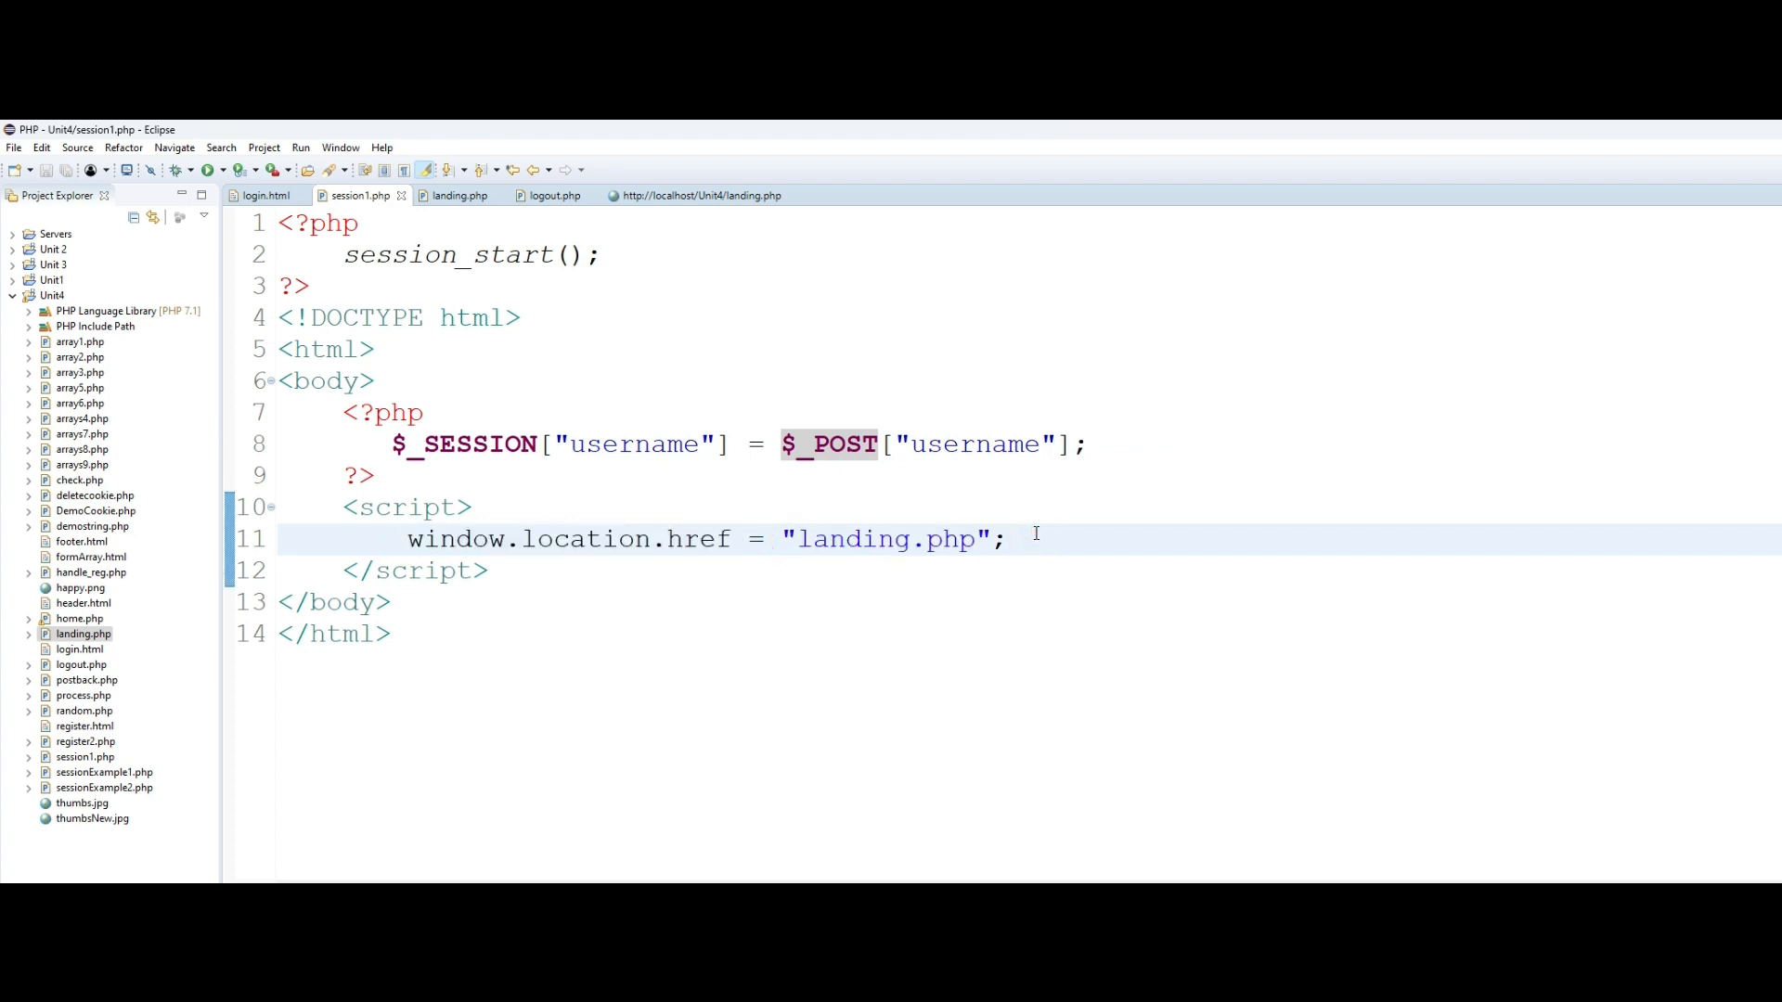
left_click(1004, 538)
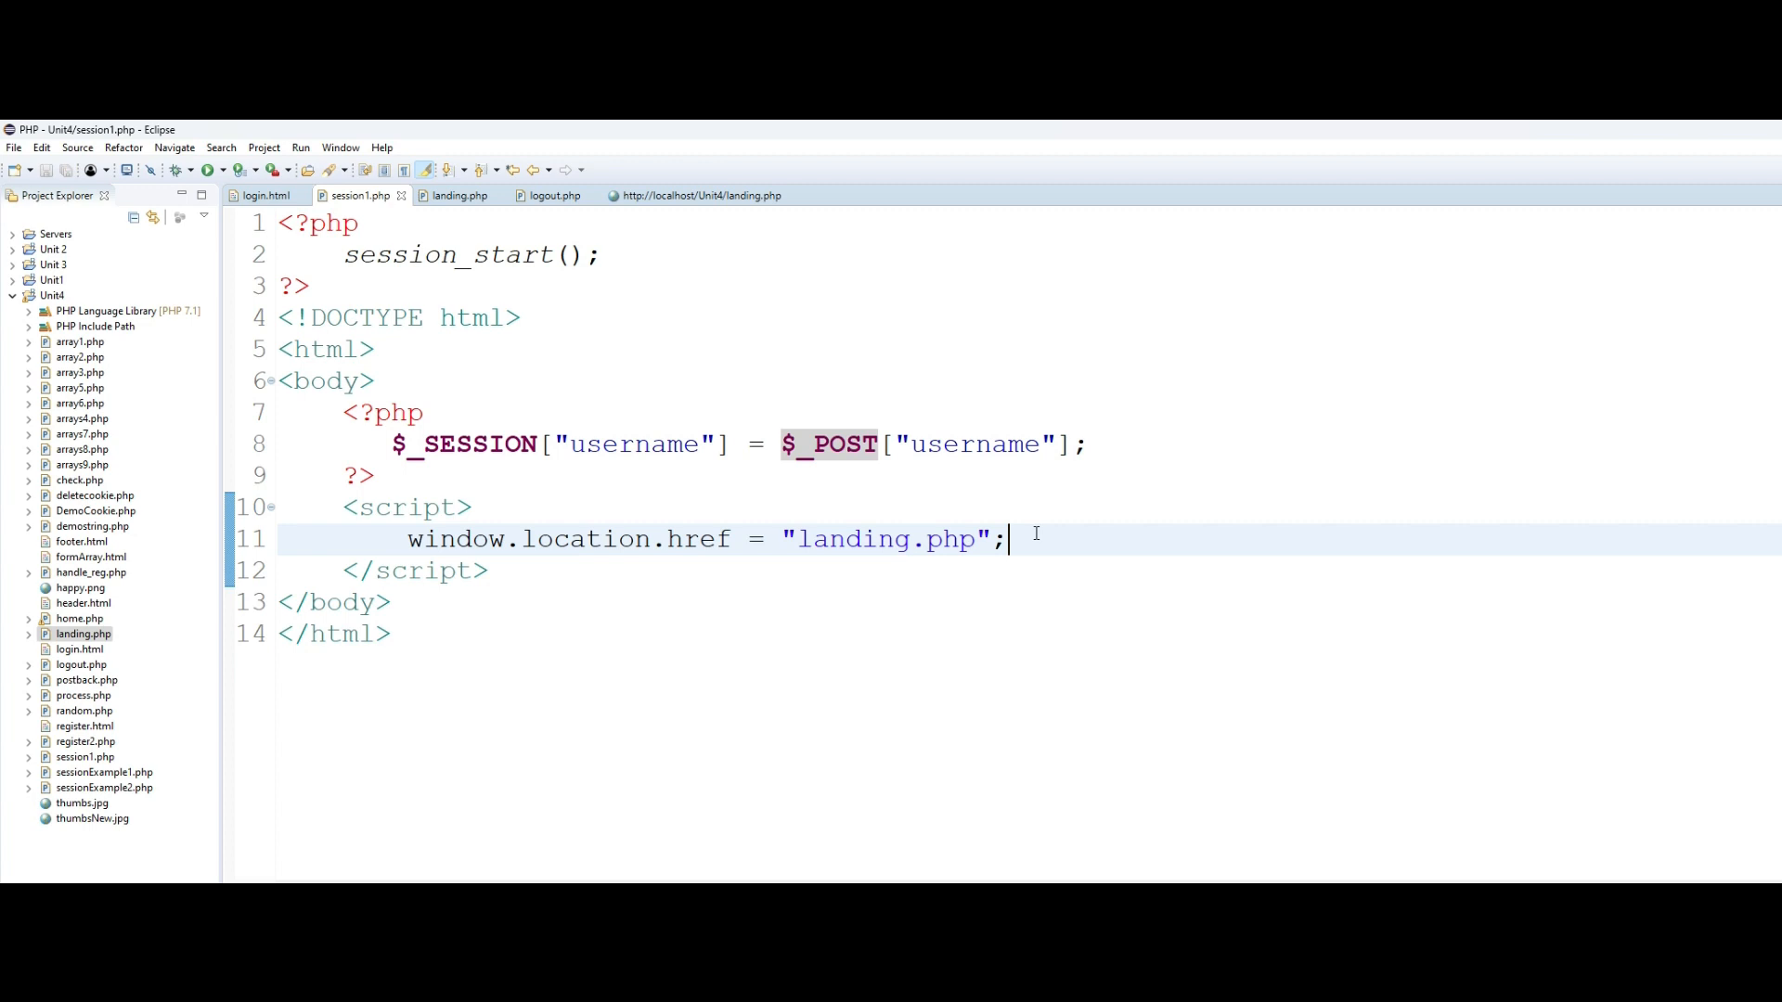
mouse_move(704, 194)
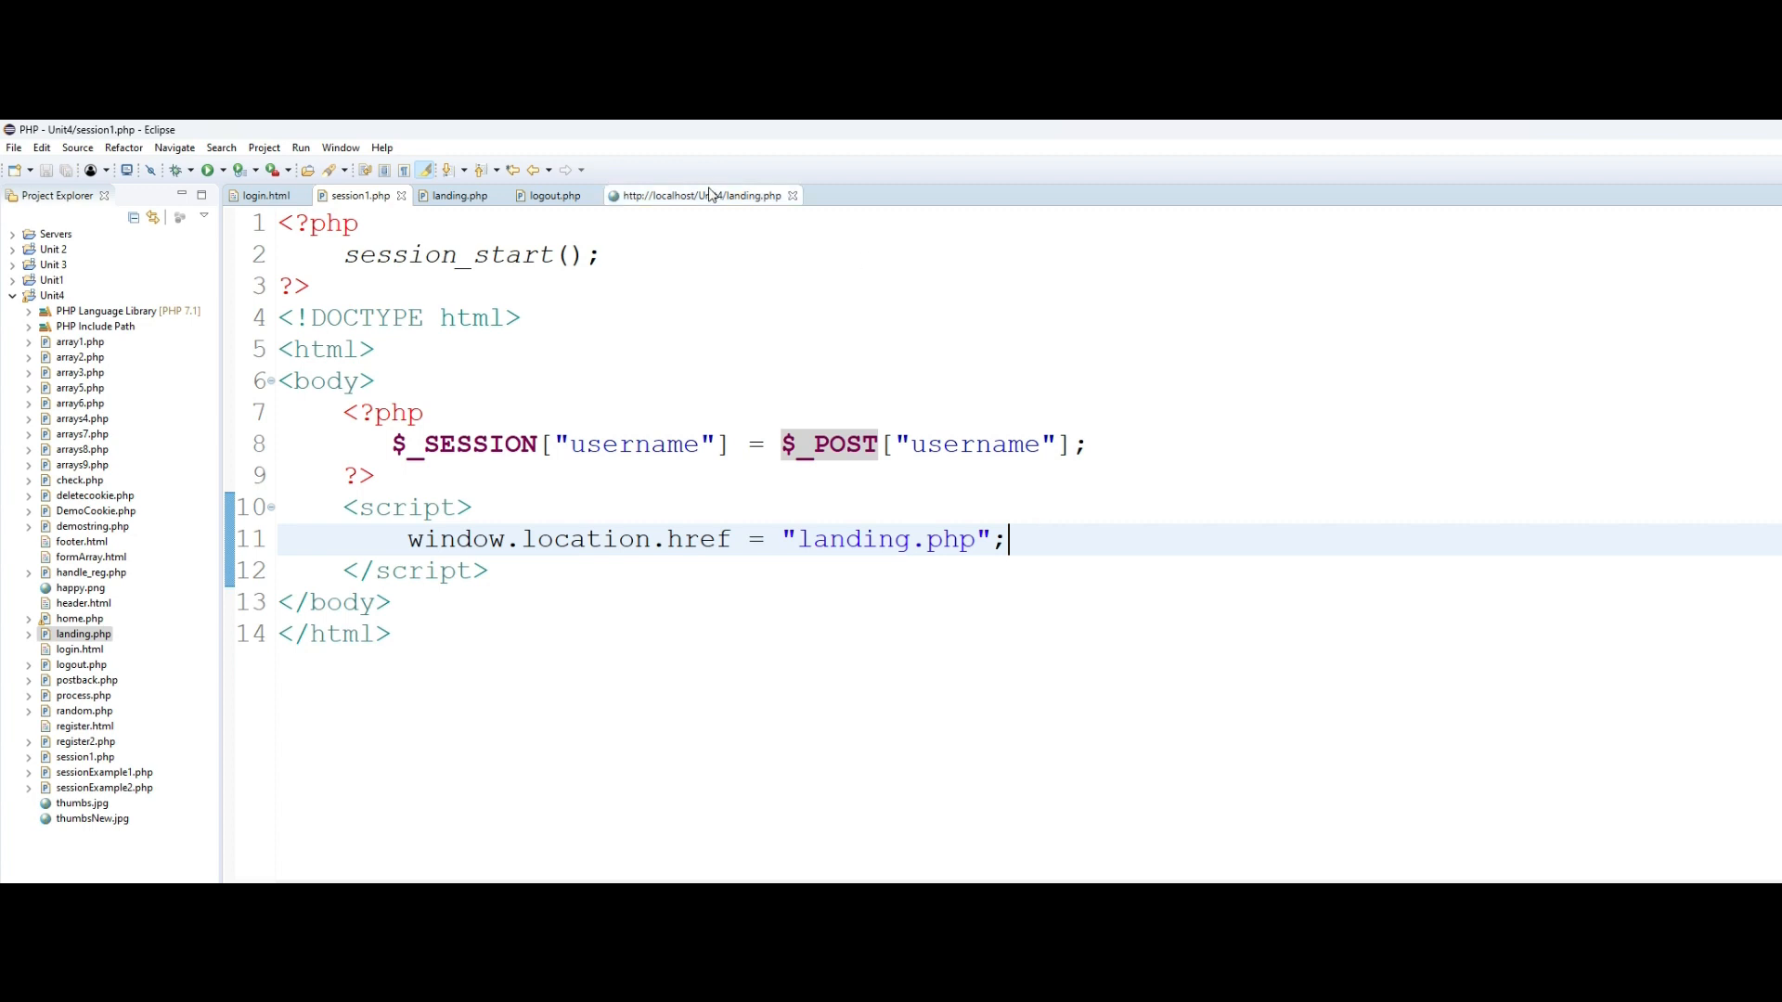
left_click(460, 194)
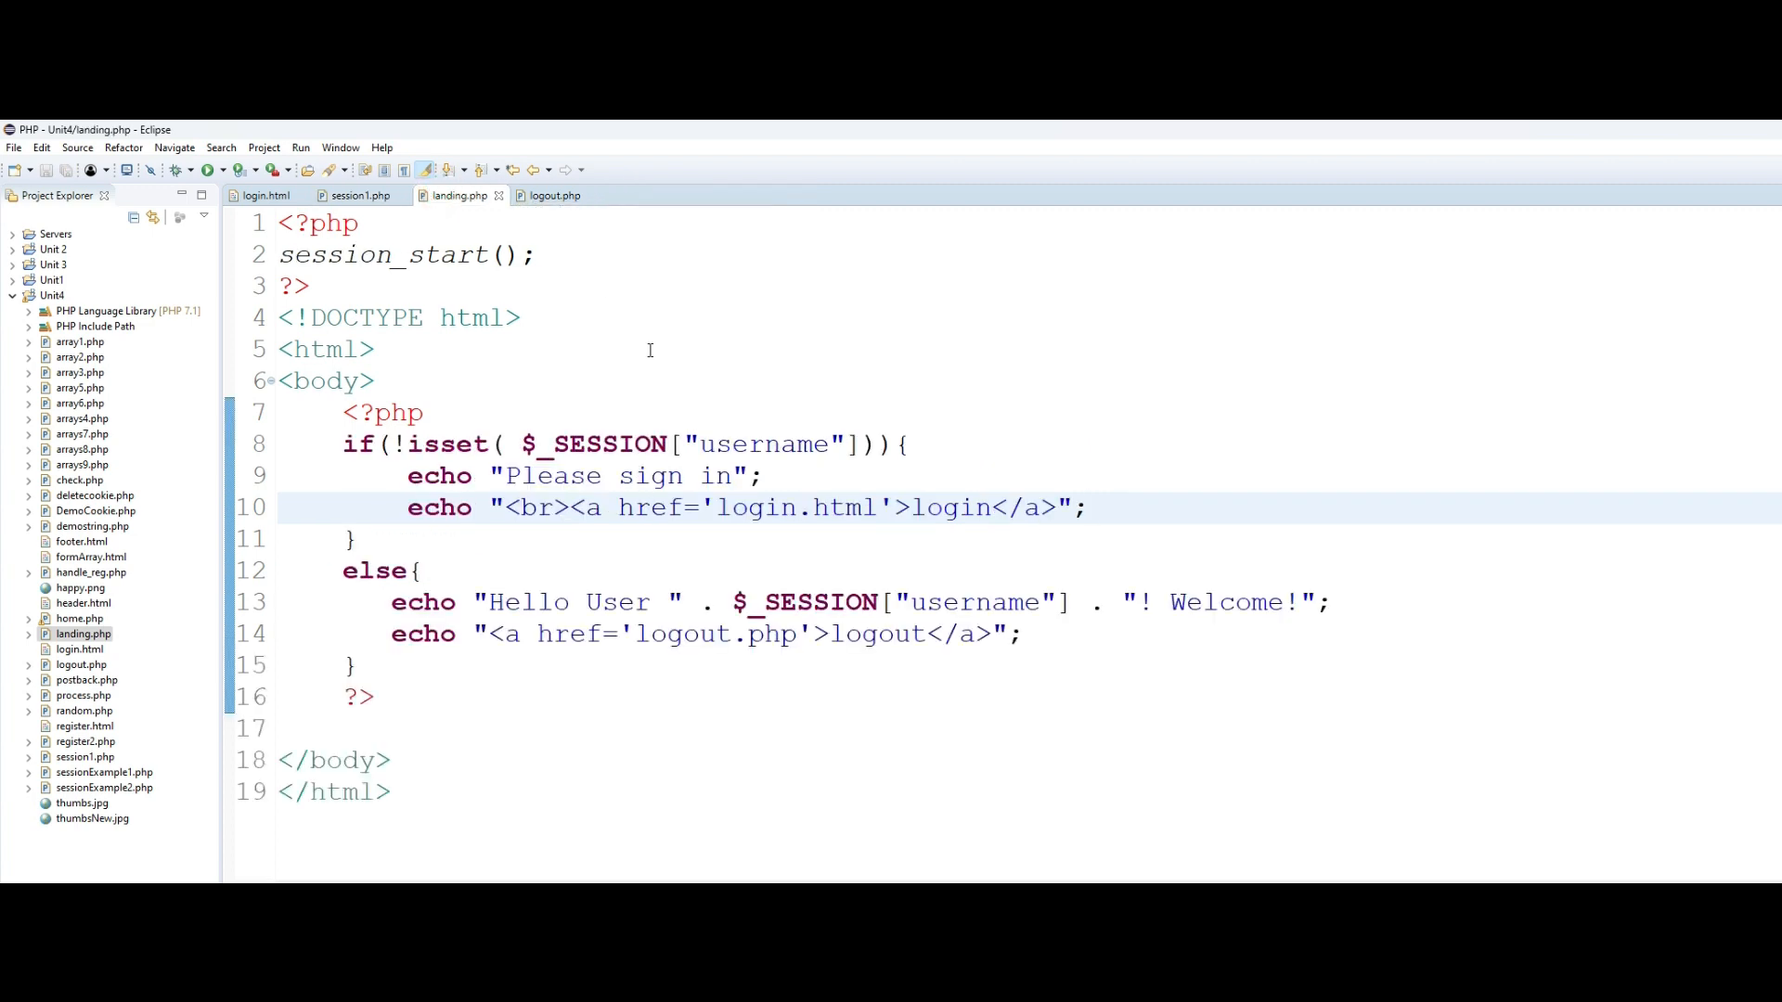
left_click(1089, 507)
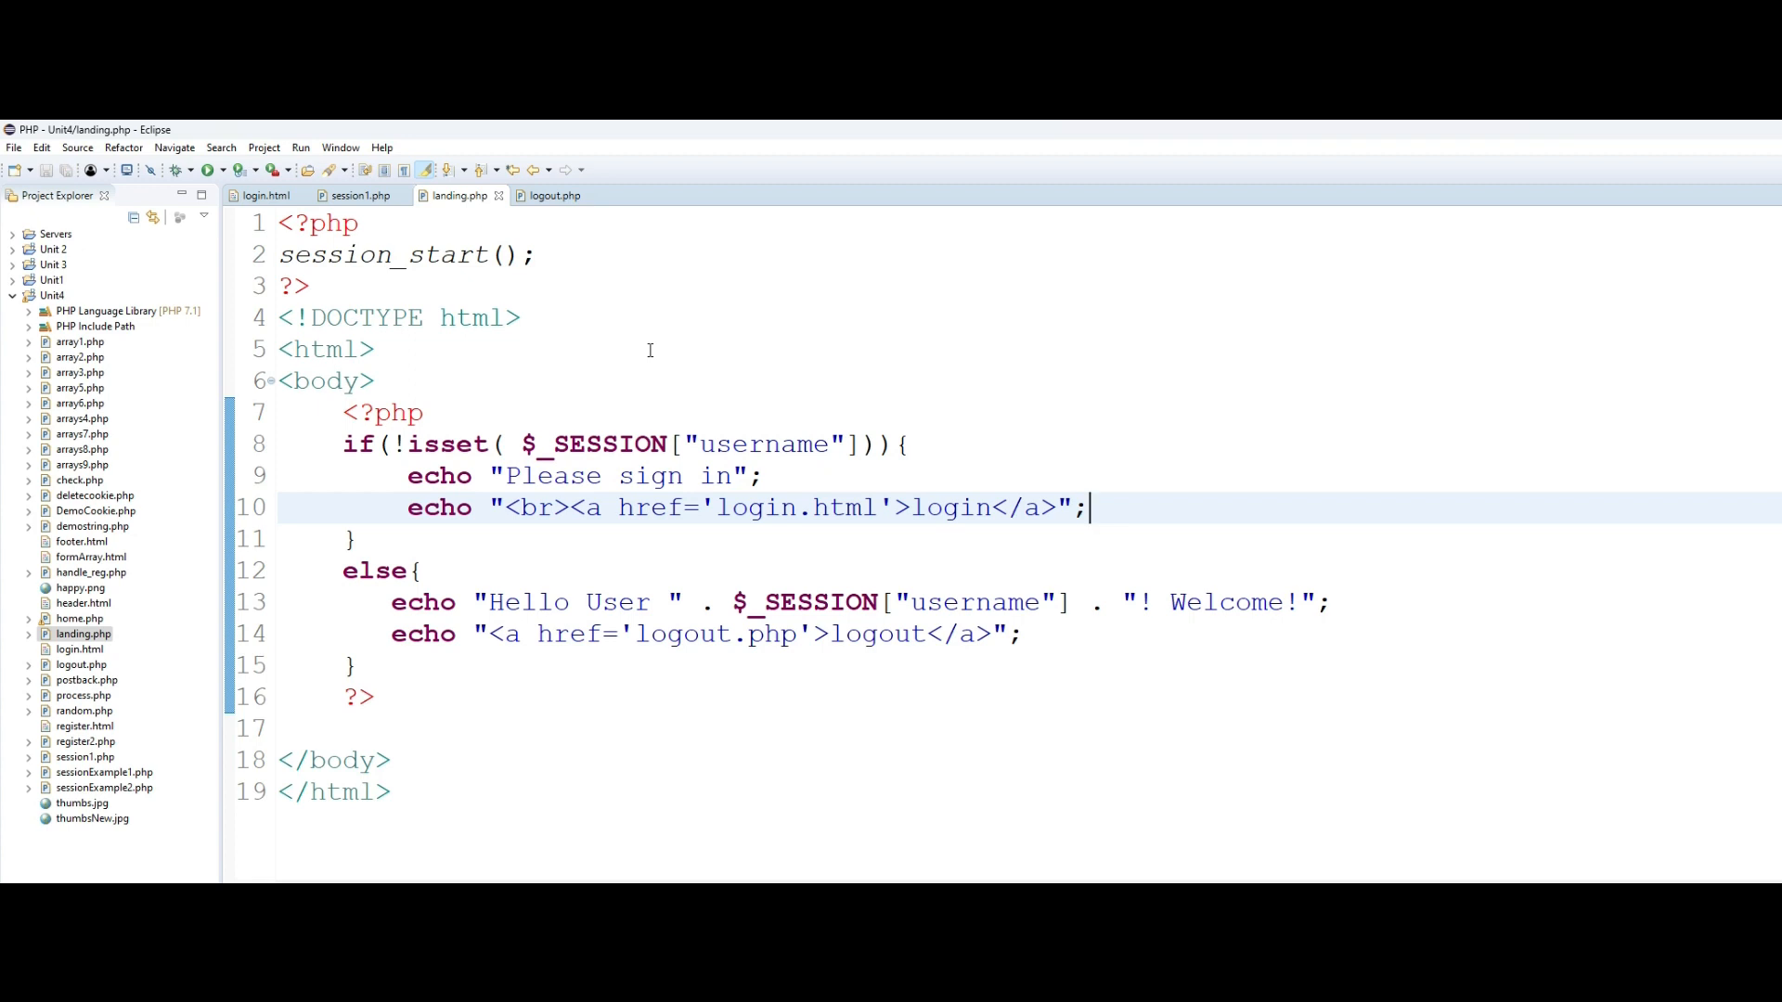
mouse_move(591, 444)
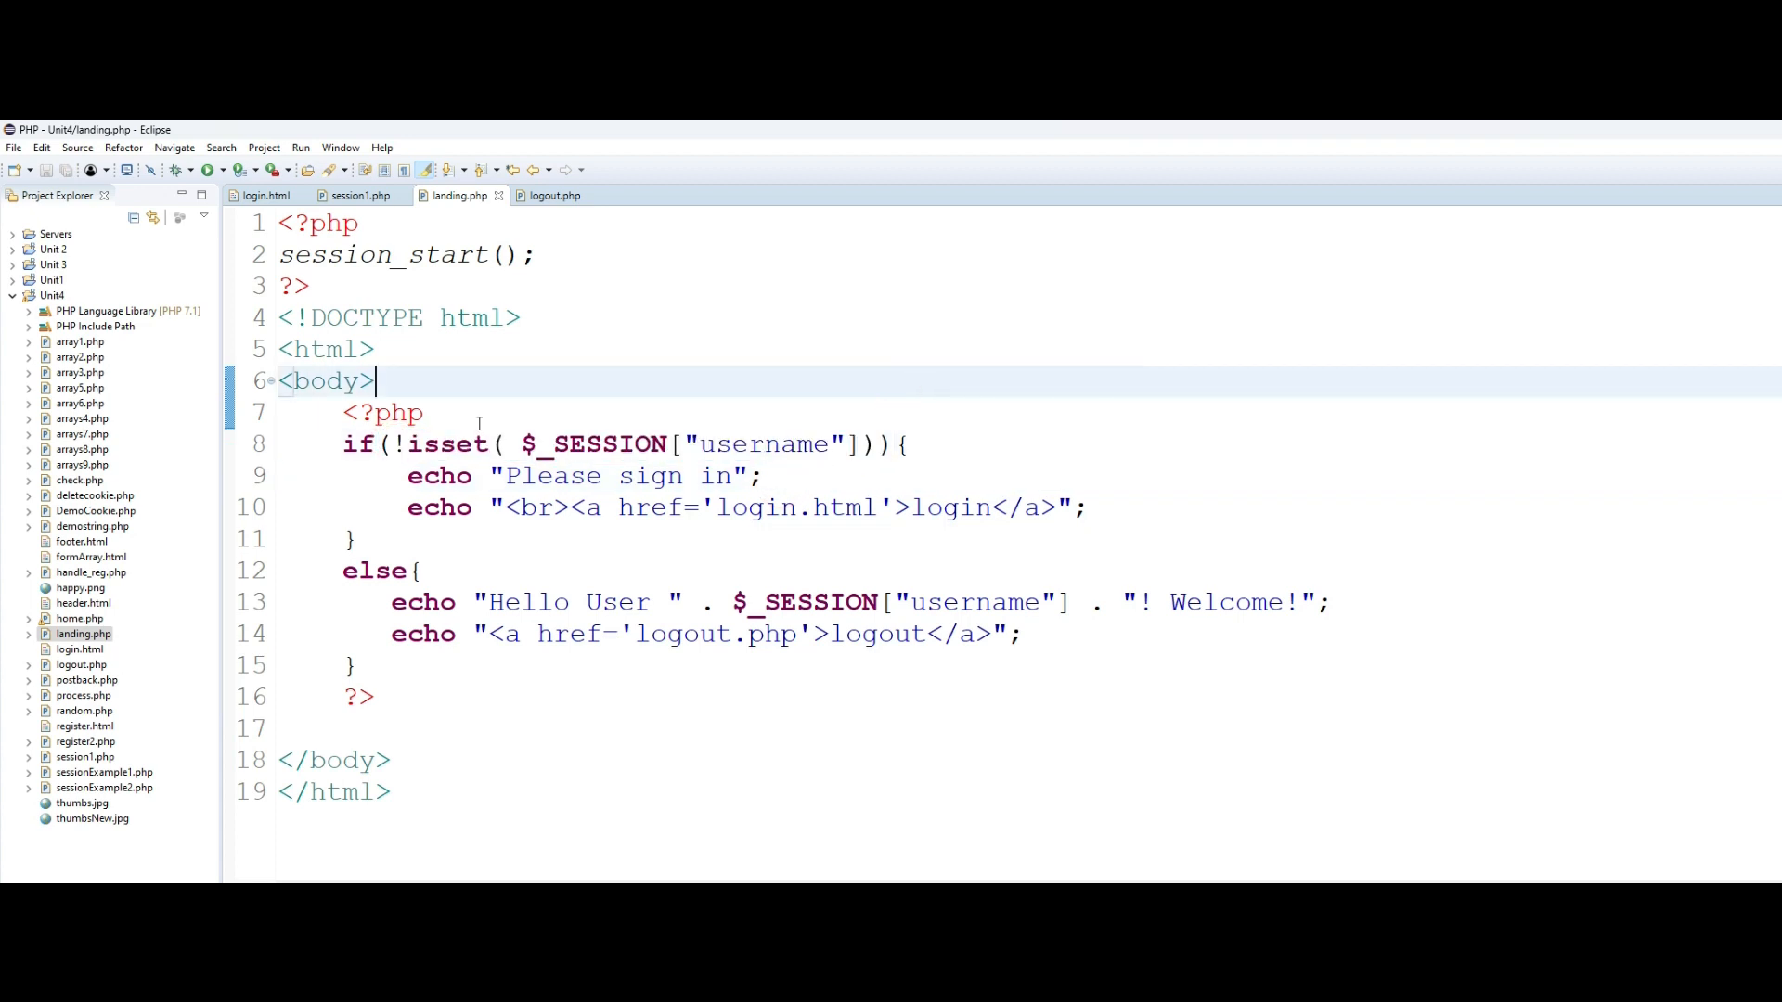
mouse_move(356, 285)
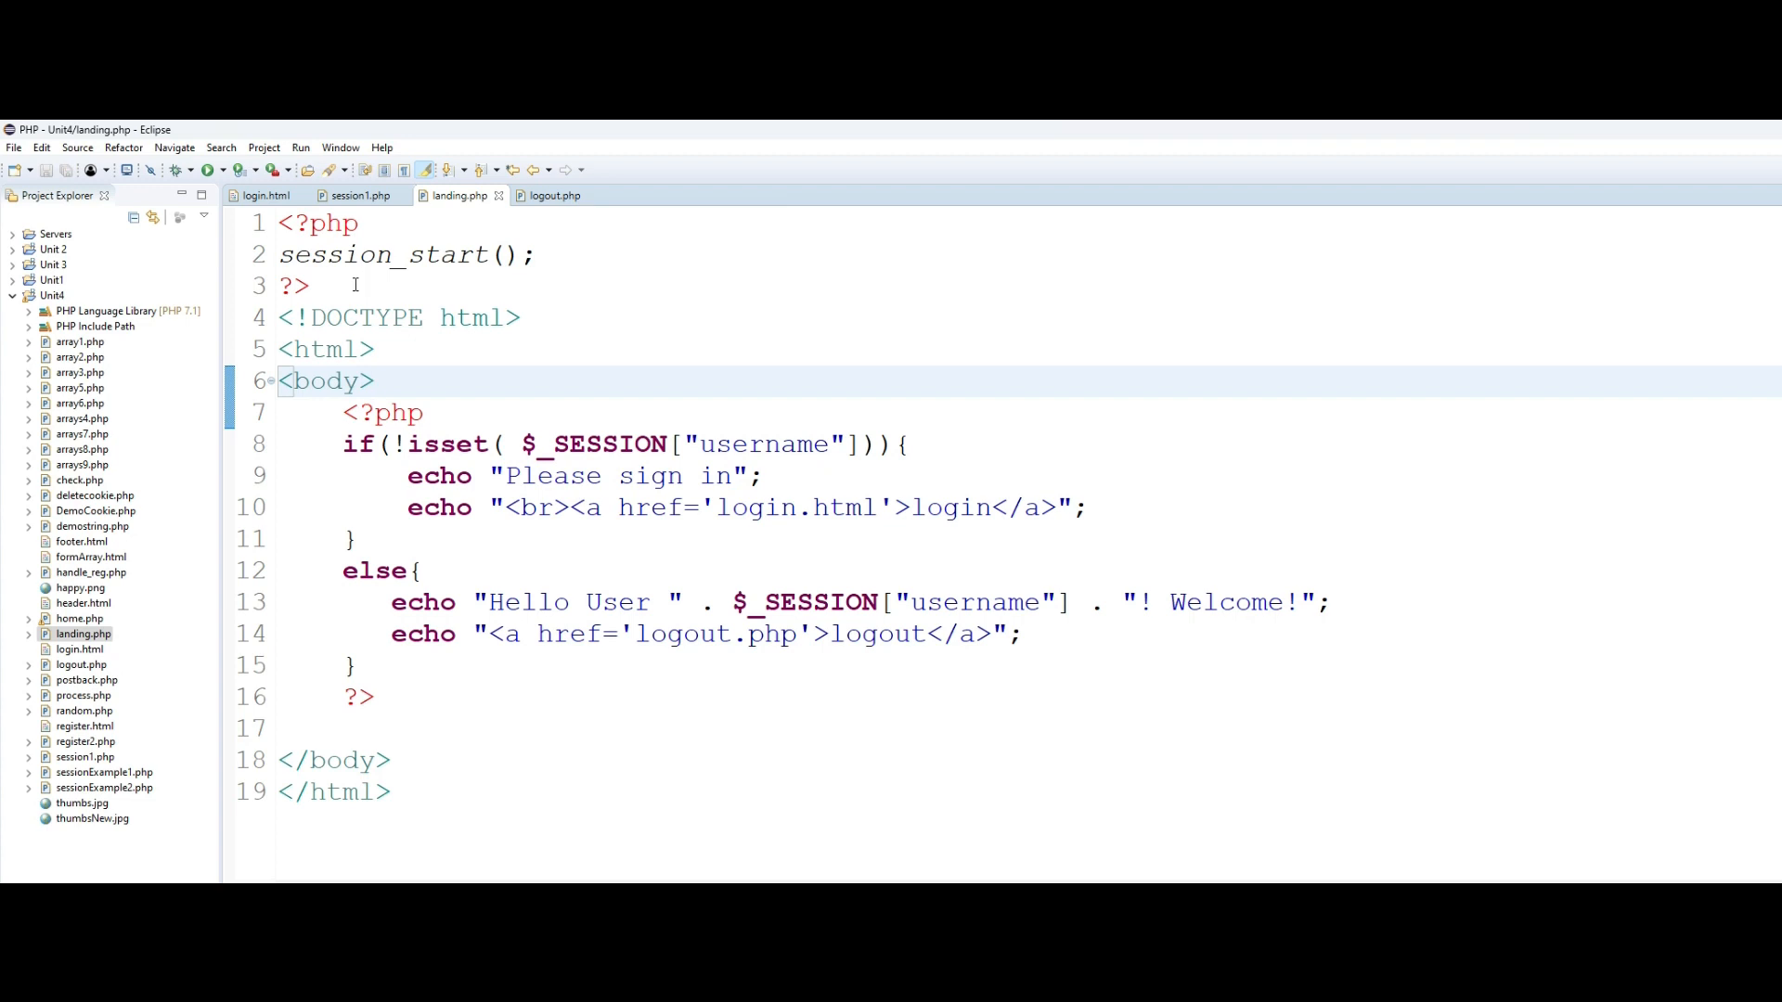
left_click(375, 381)
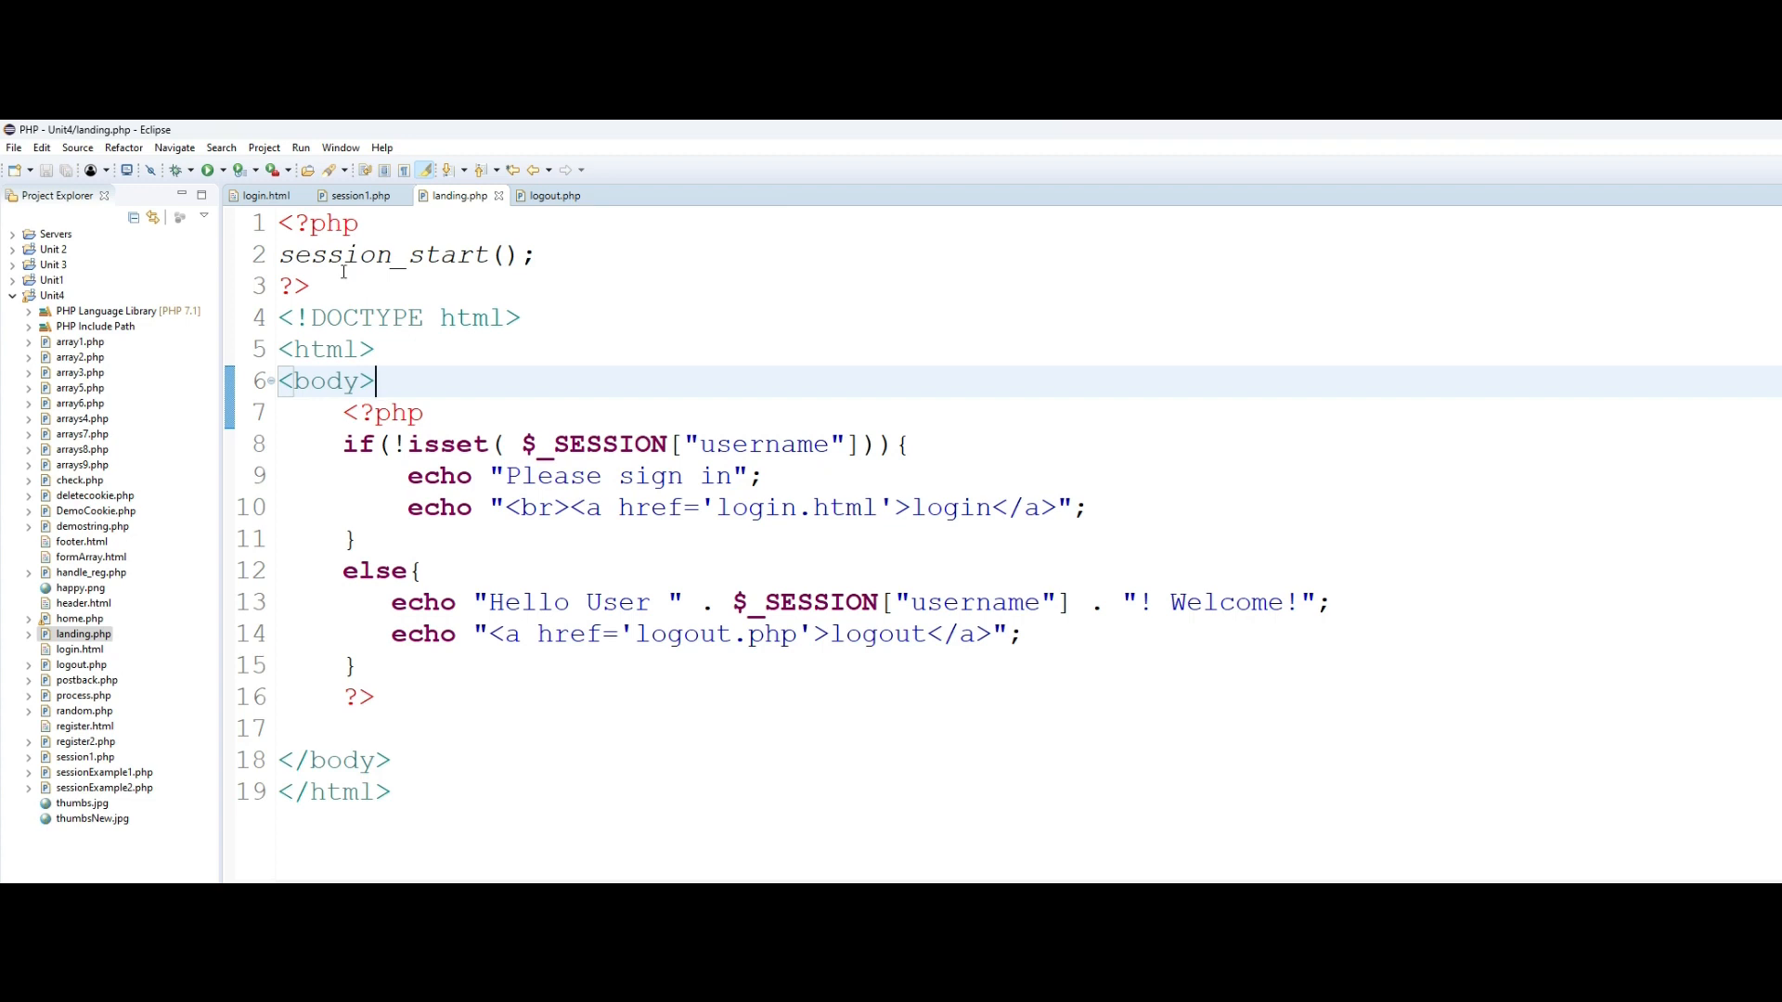
mouse_move(583, 454)
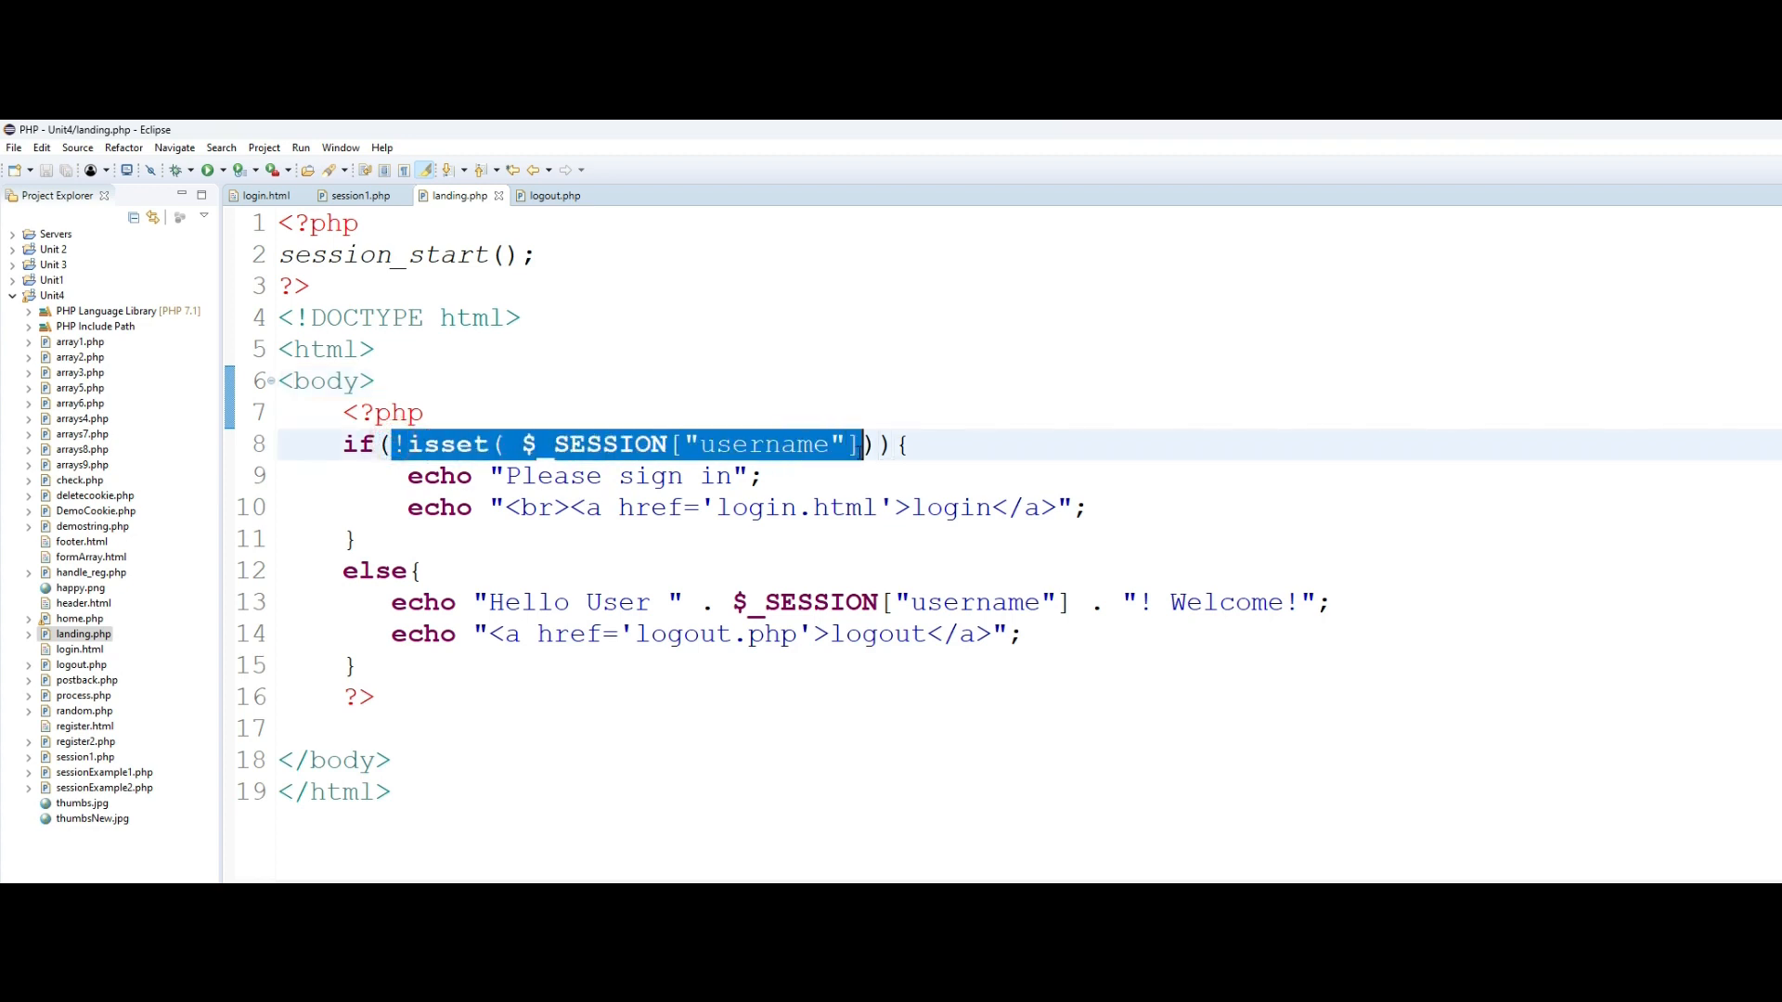
left_click(508, 475)
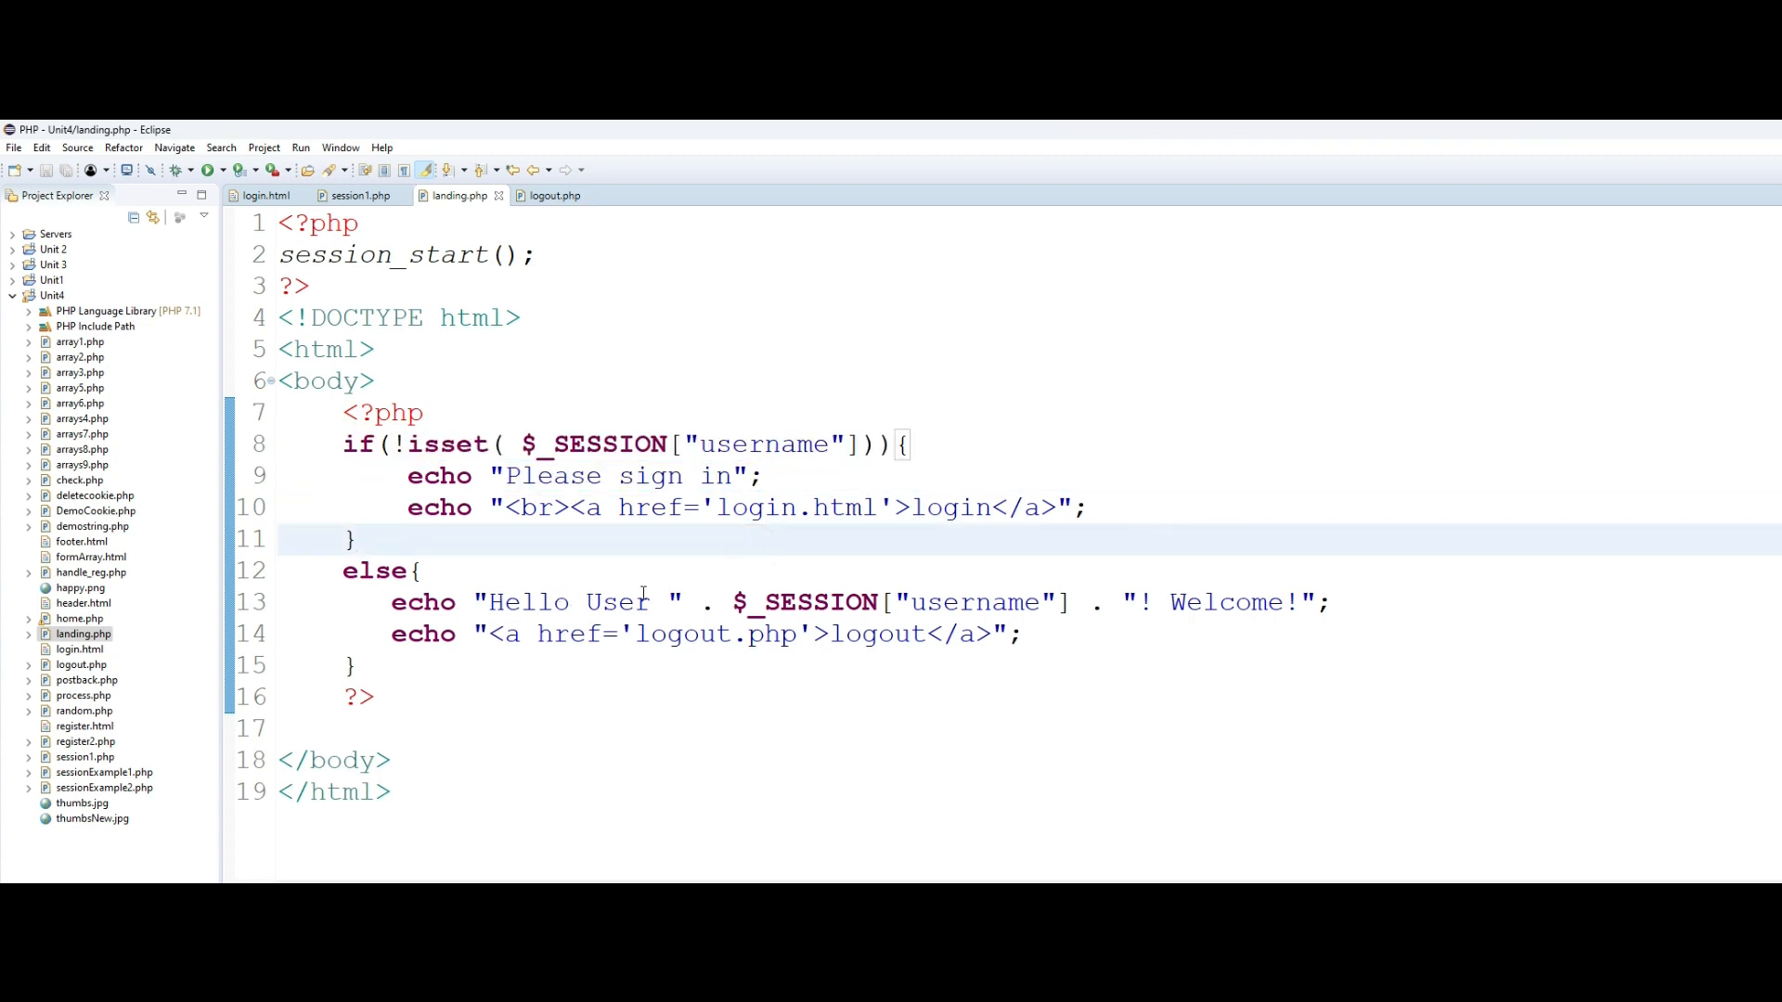
mouse_move(693, 644)
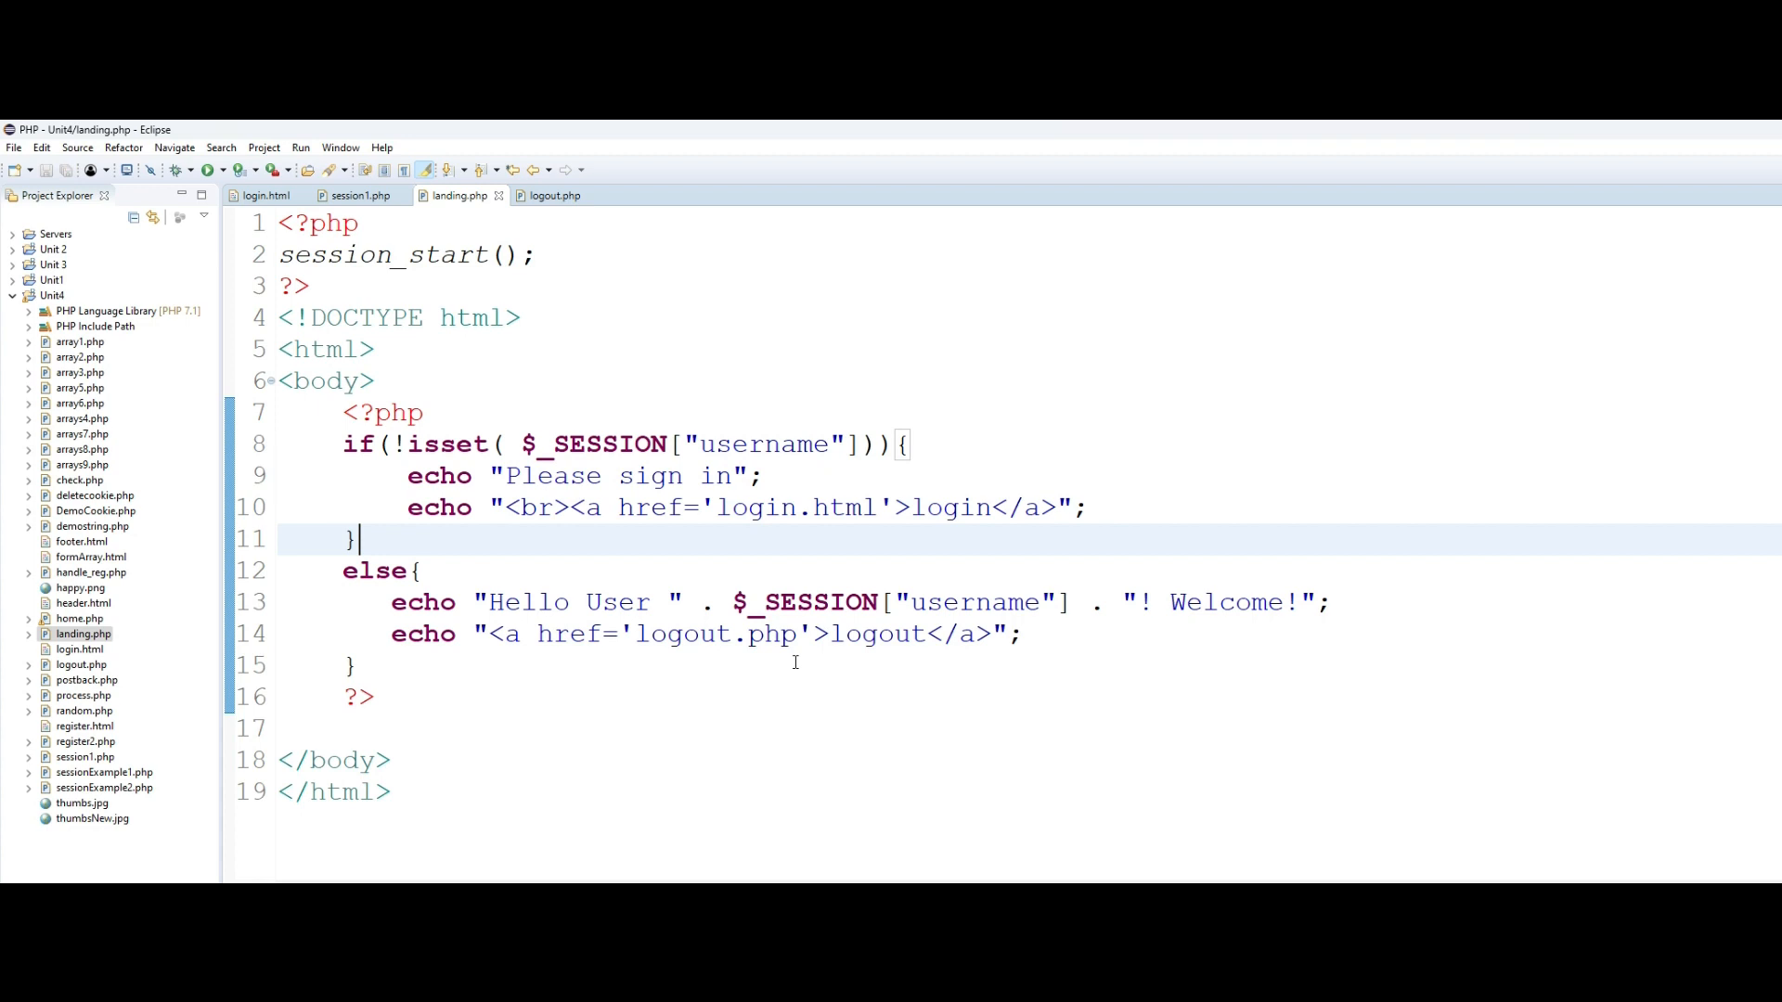
left_click(552, 196)
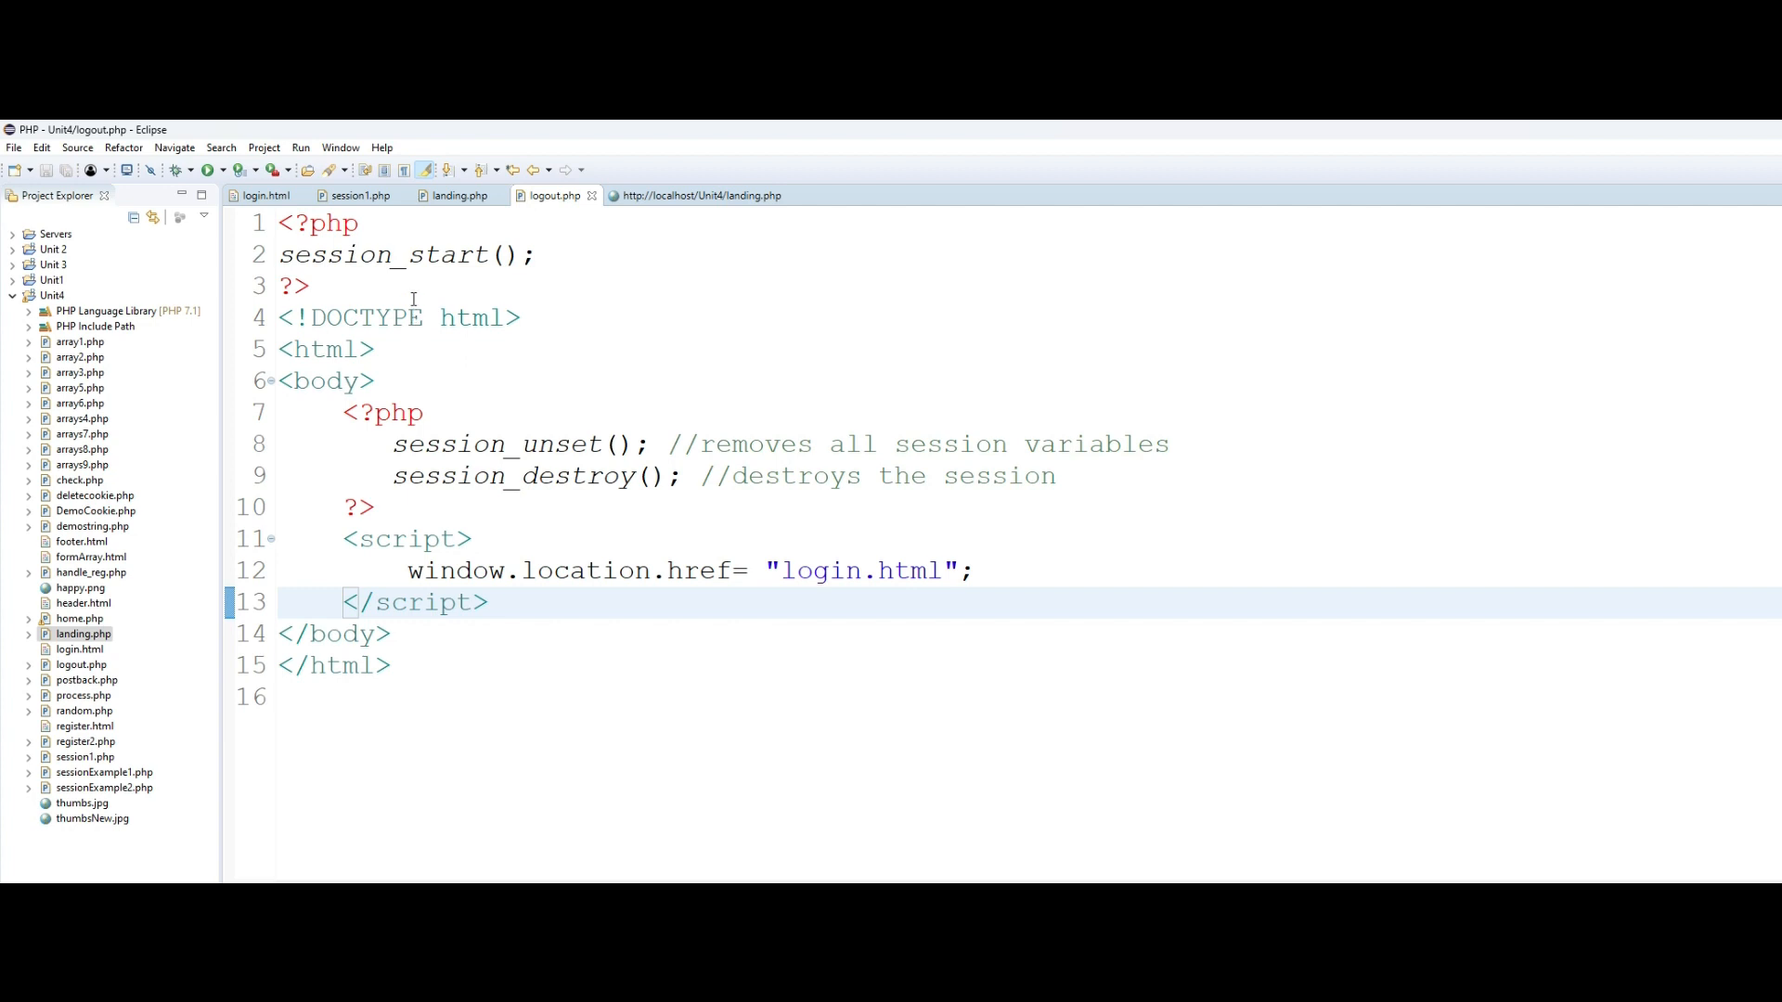
mouse_move(391, 255)
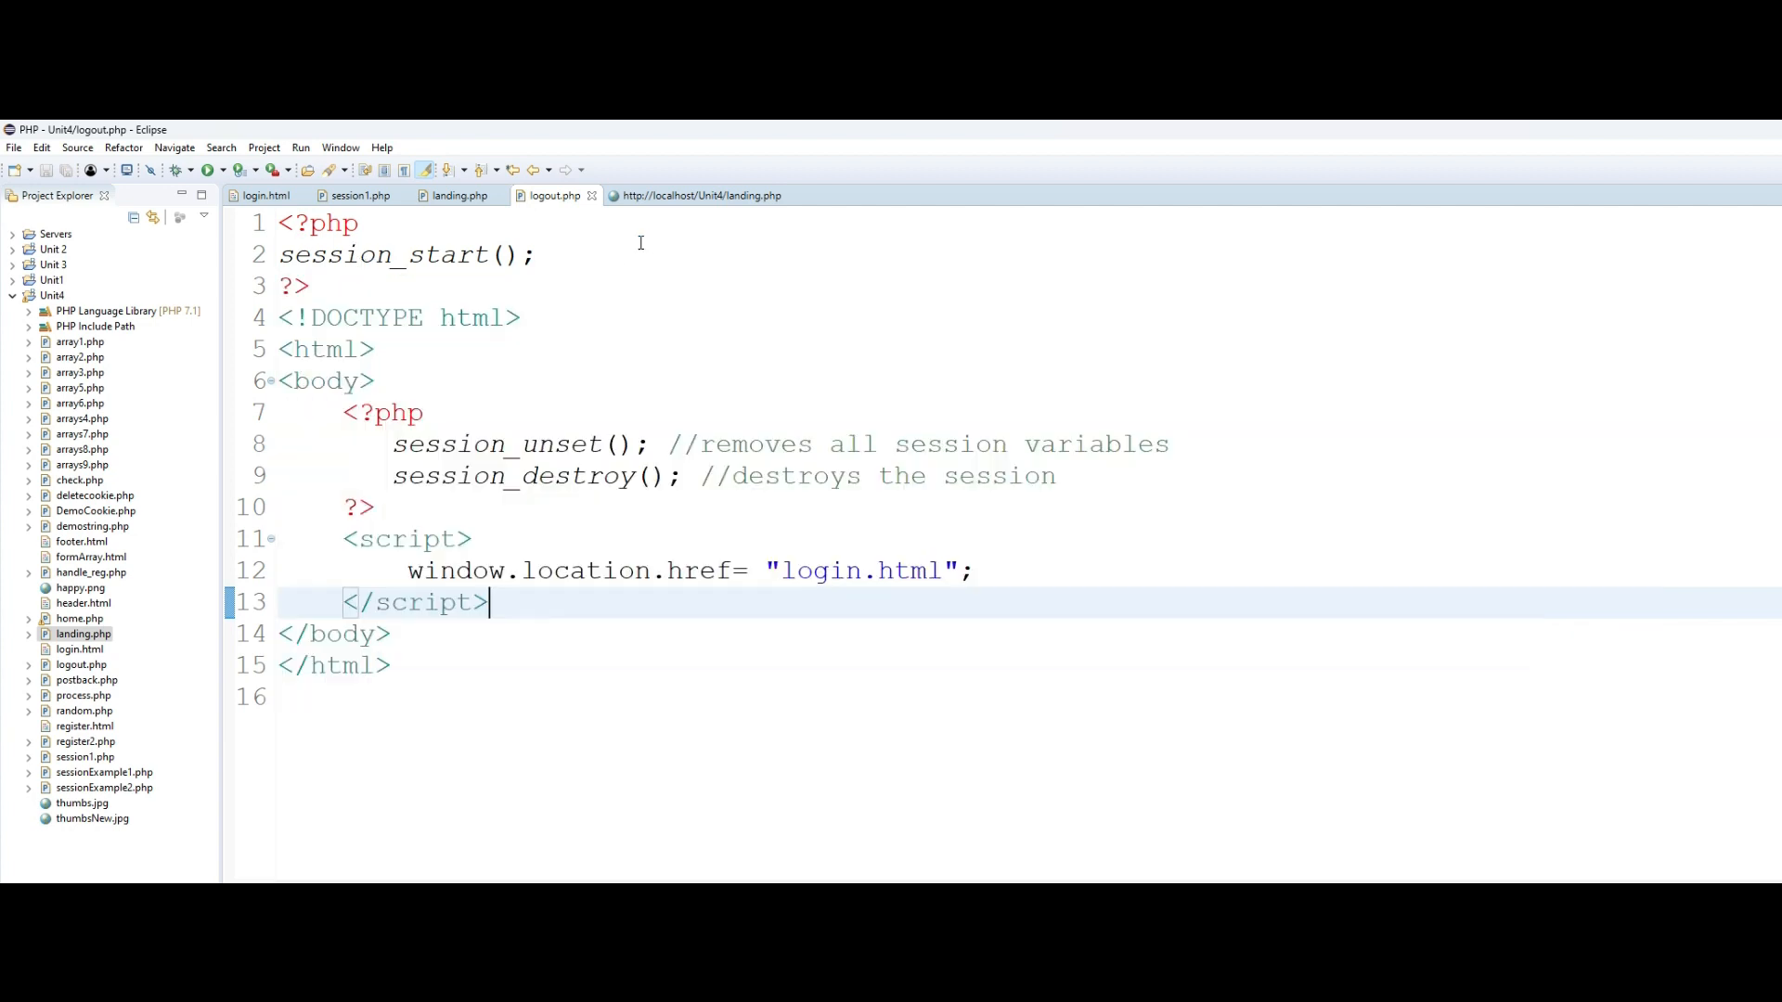
- Review logout.php's session_unset/session_destroy and its redirect to login.html, then show landing.php in the browser
left_click(395, 444)
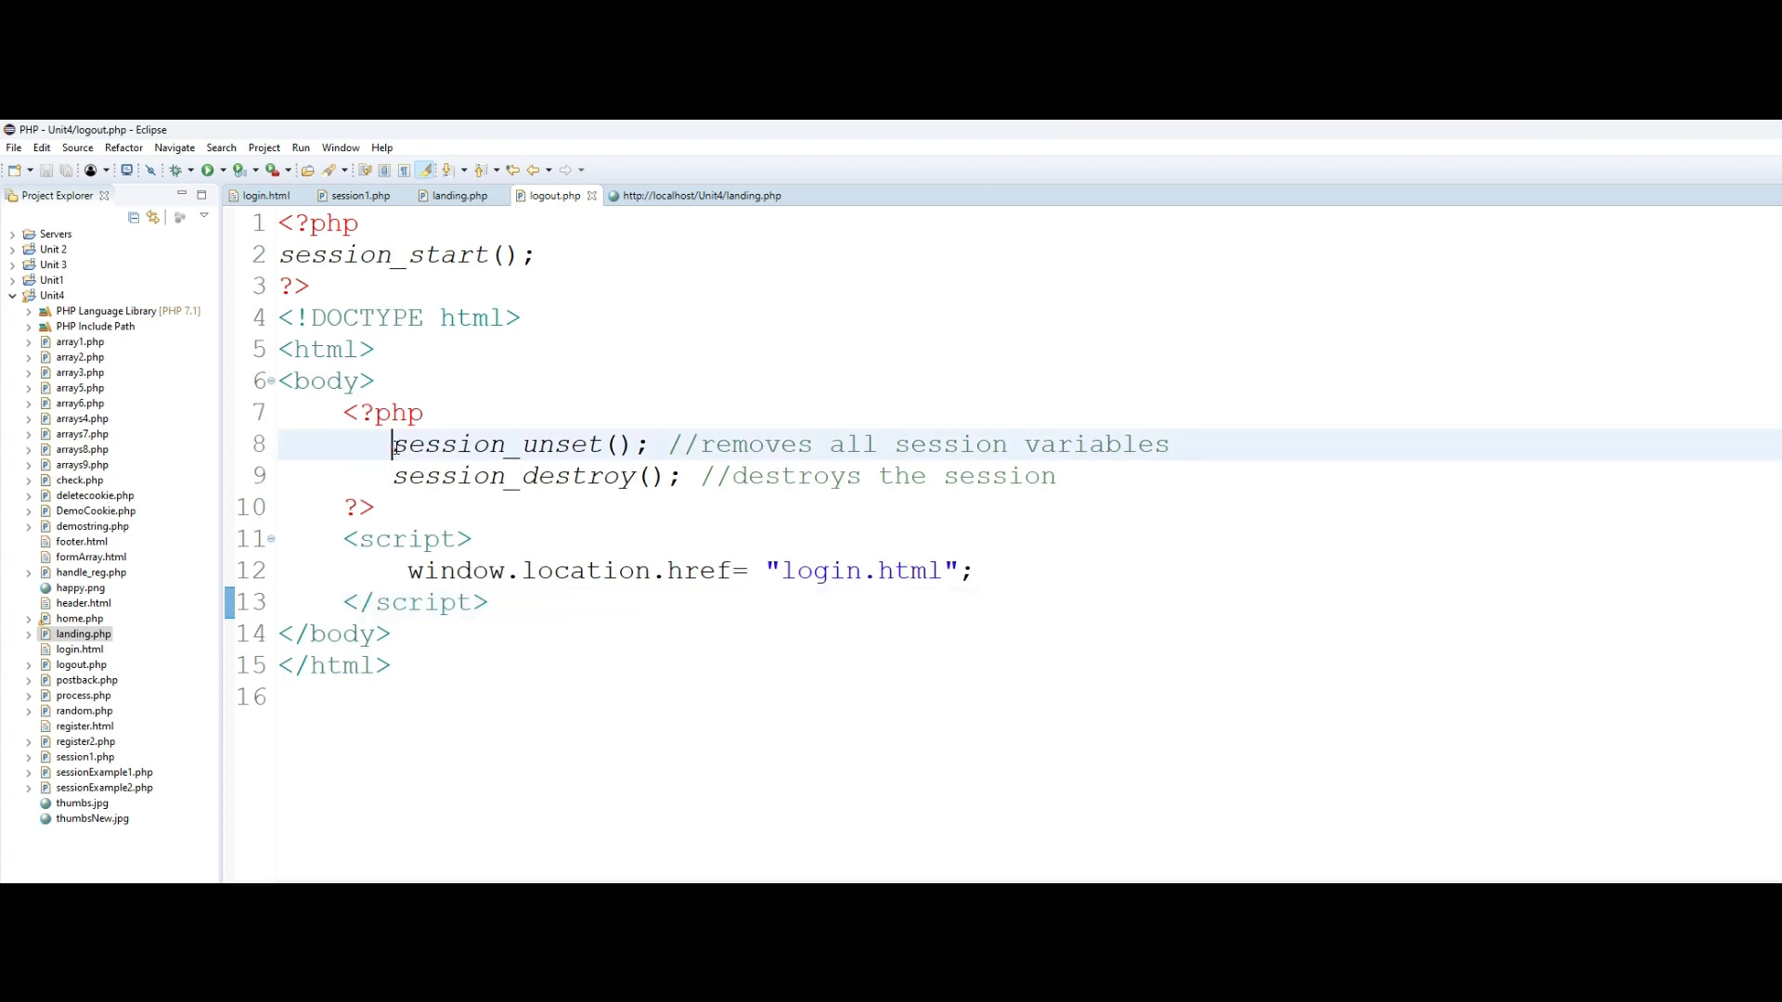
double_click(517, 443)
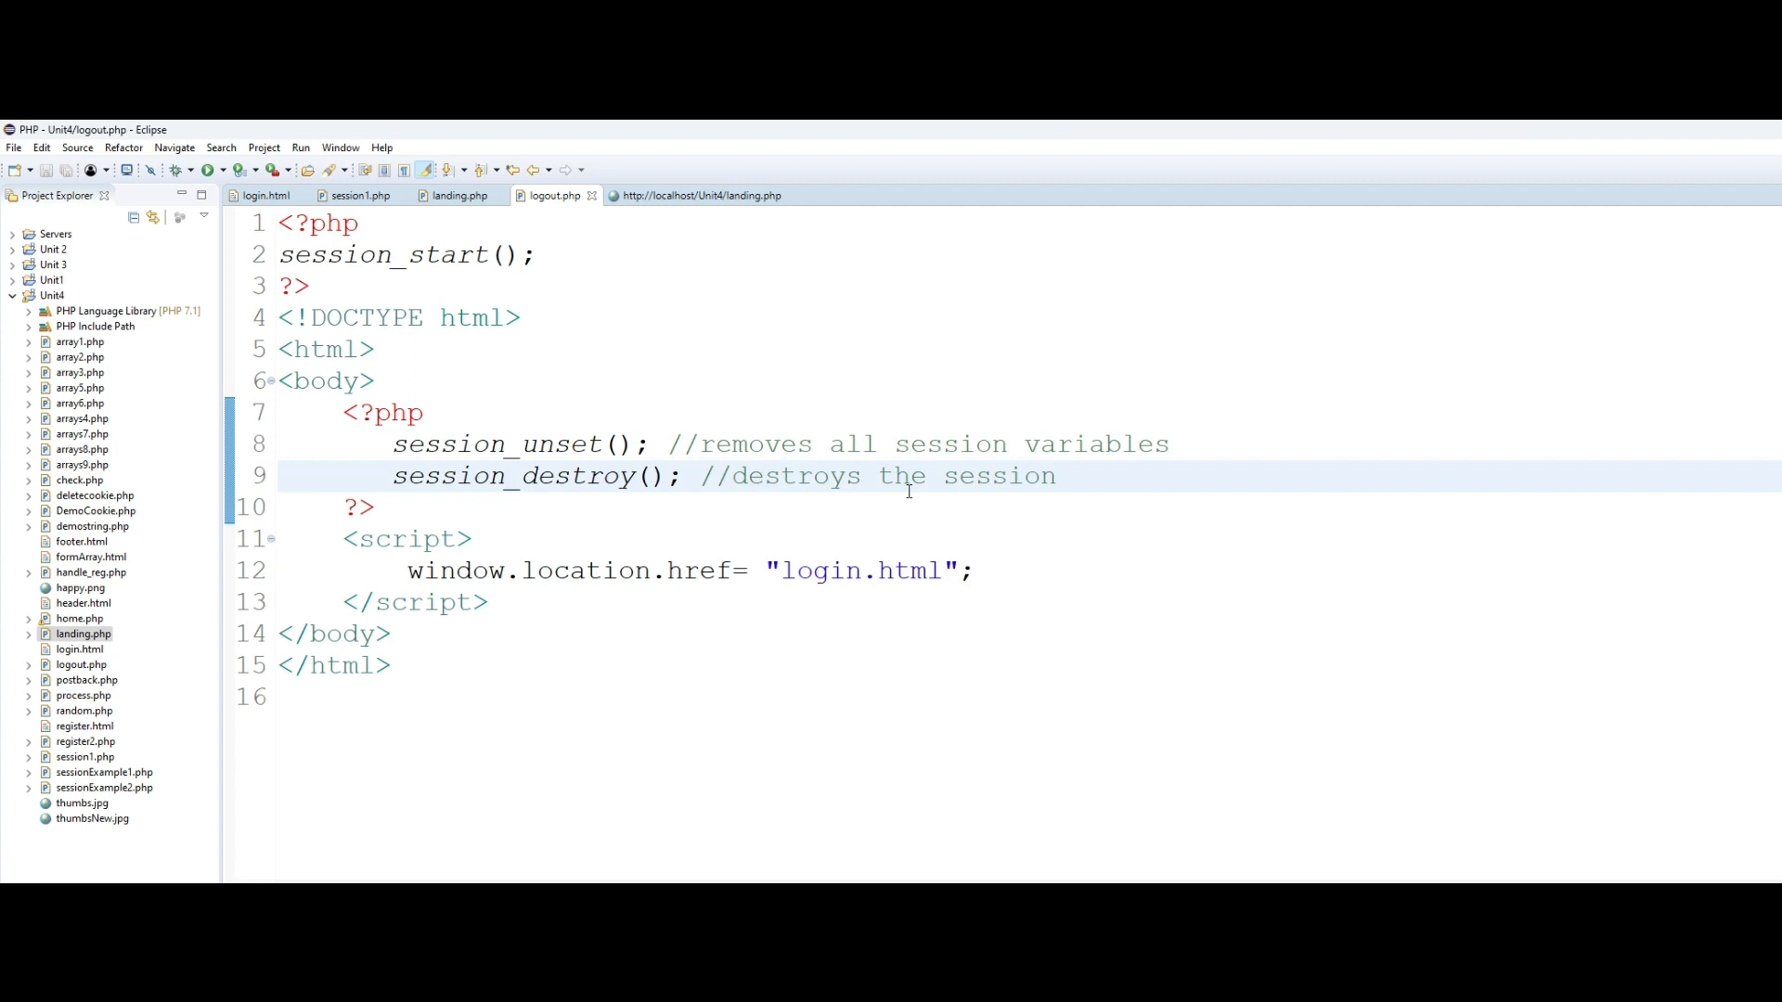
left_click(405, 571)
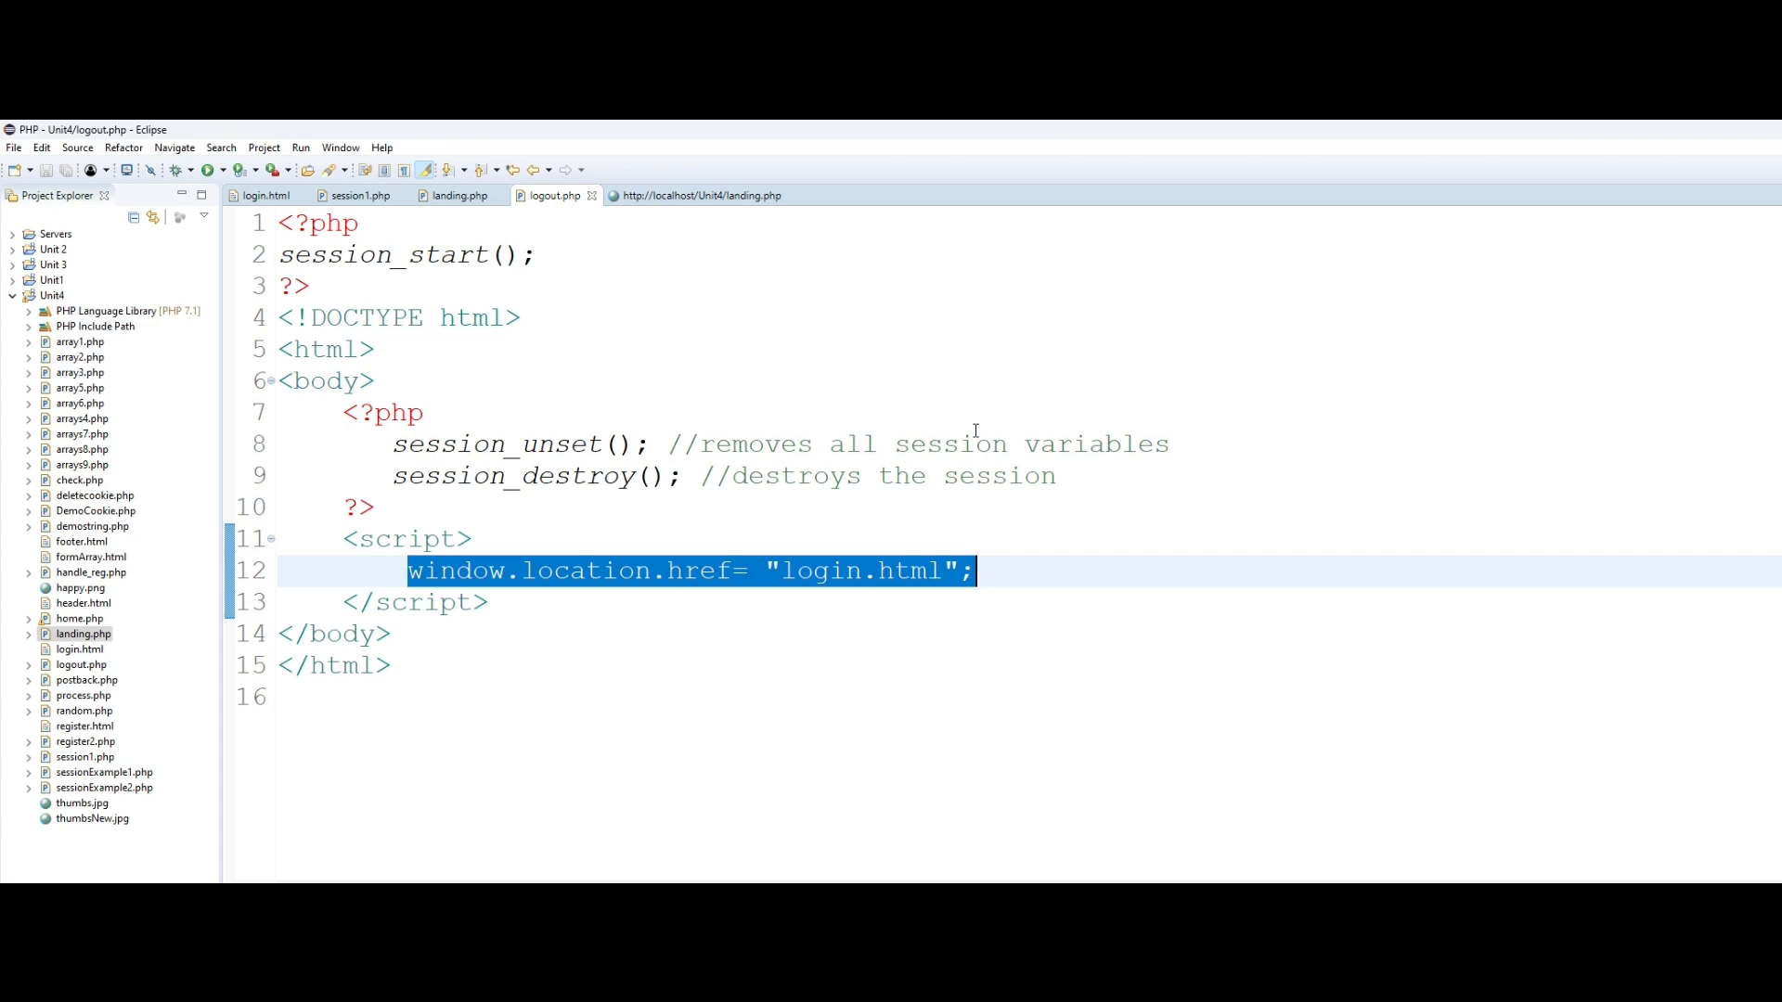
mouse_move(738, 325)
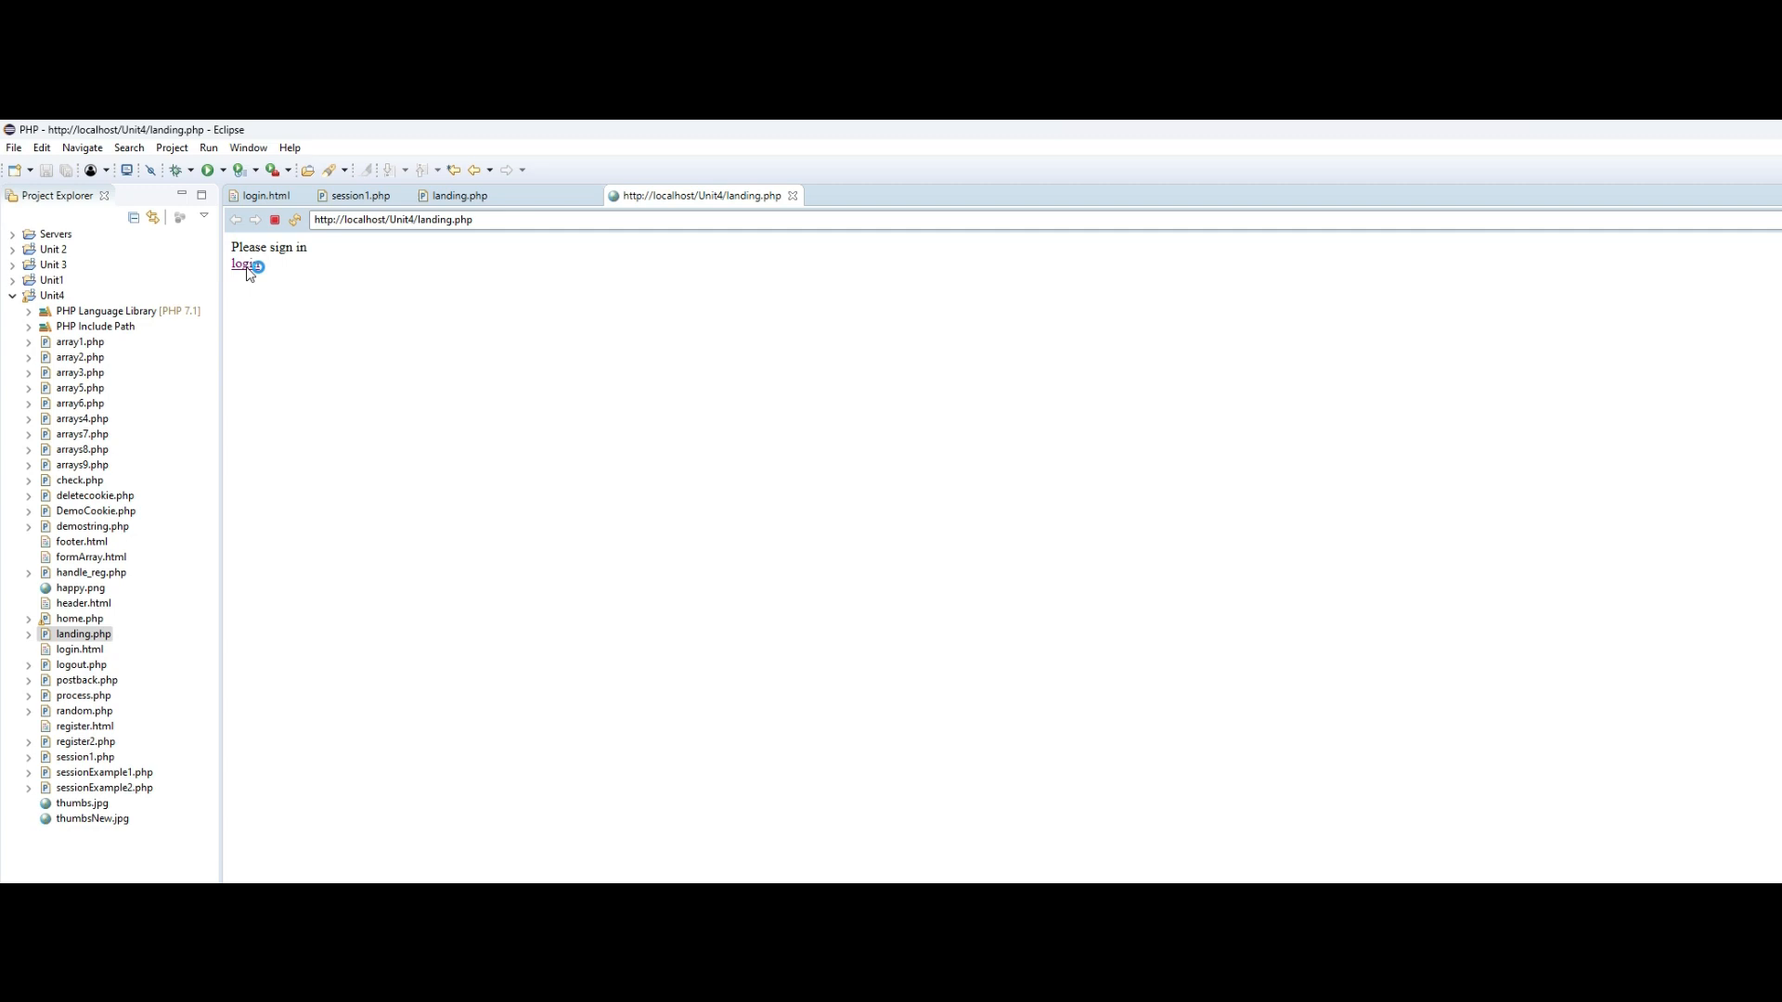
- Sign in through the login form to the welcome page, then log out back to the empty form
left_click(243, 265)
type("saad")
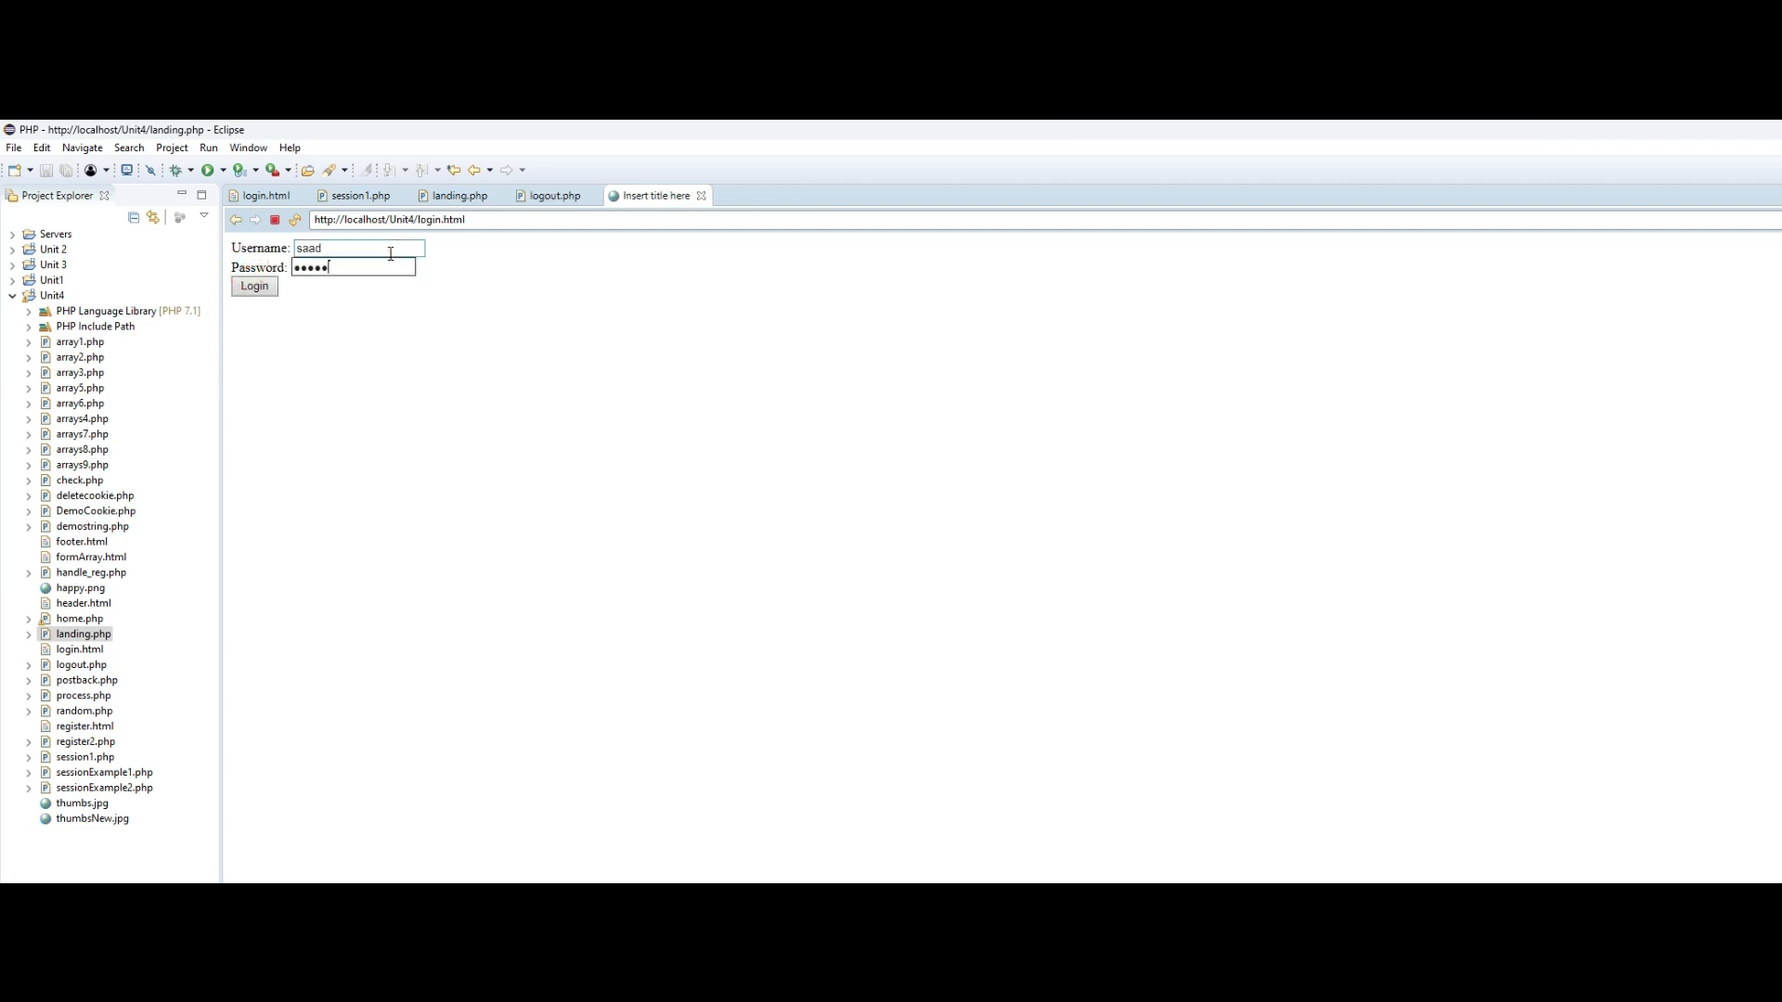
left_click(253, 285)
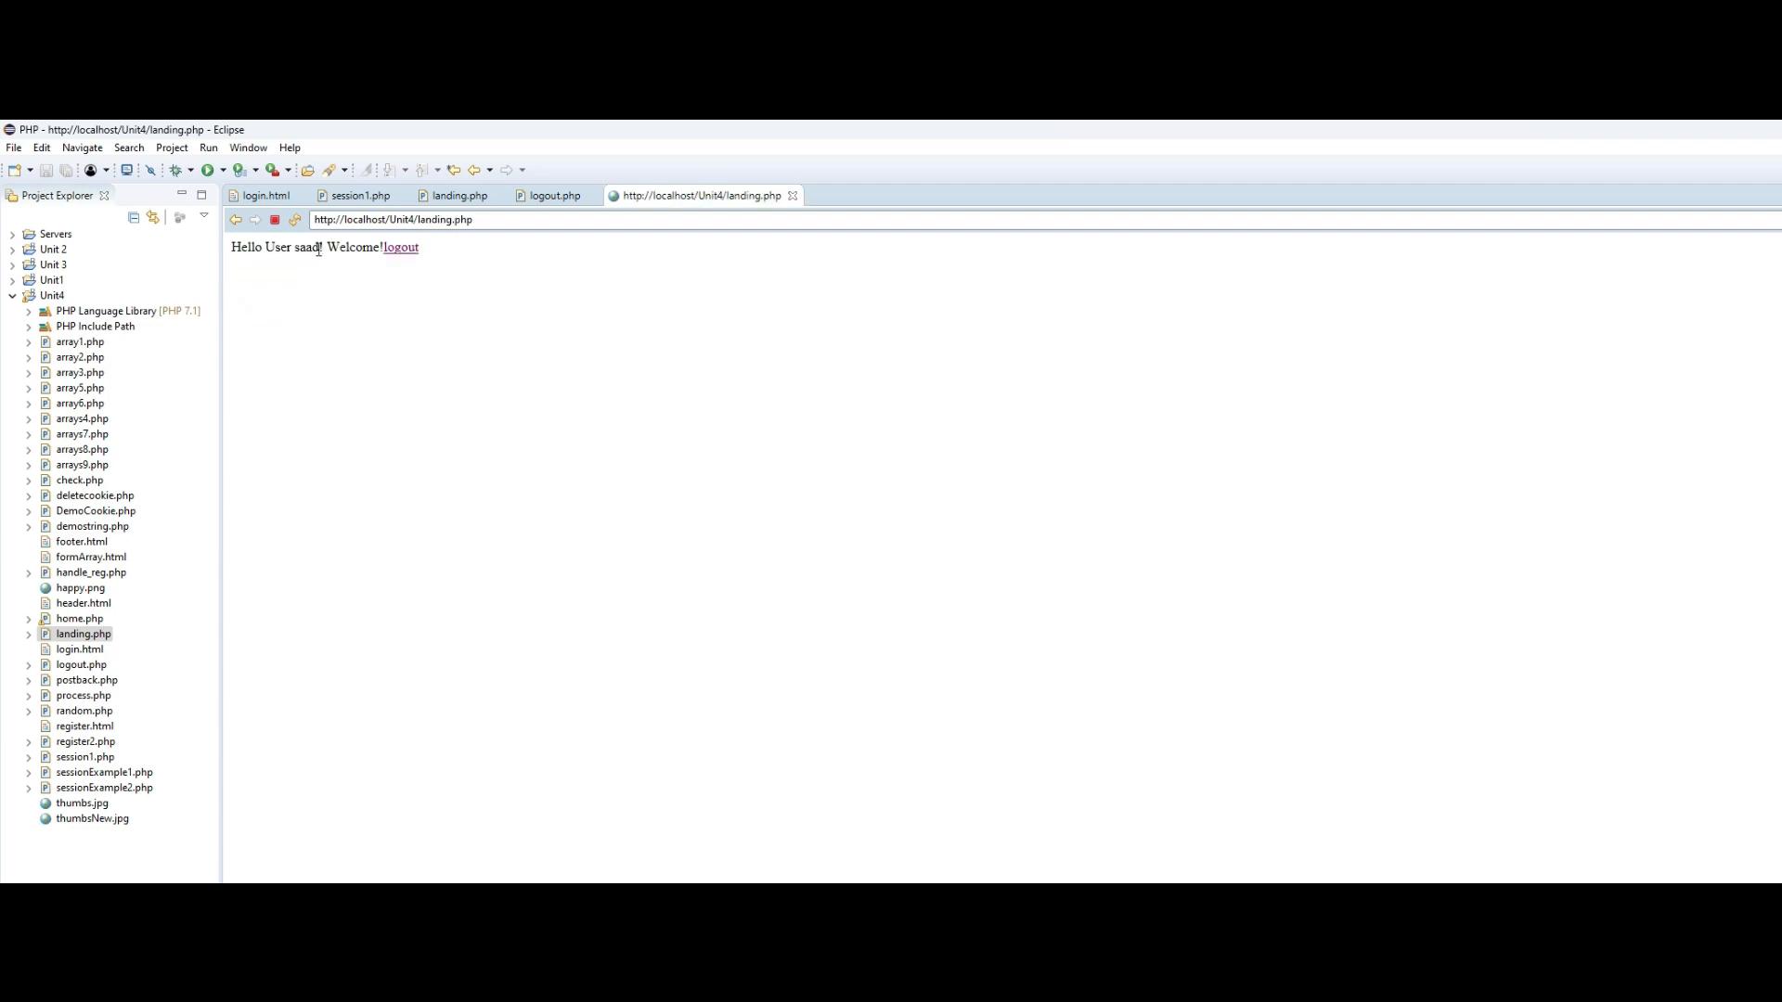
mouse_move(407, 258)
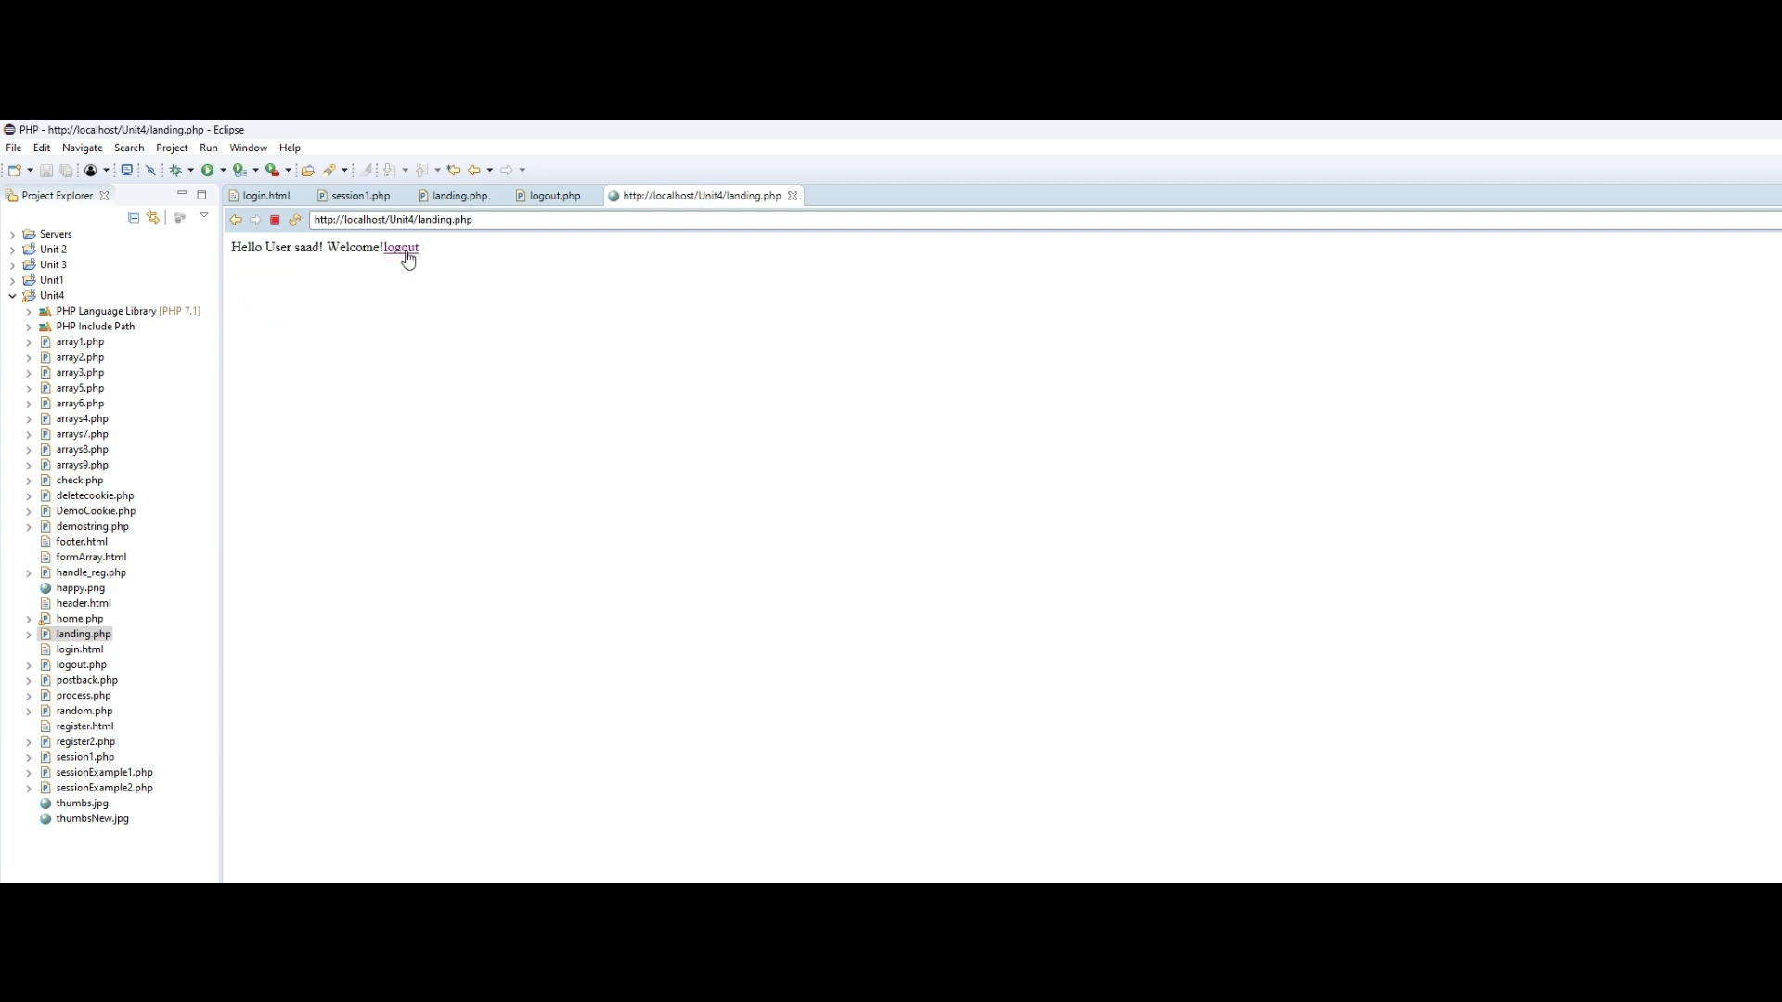
left_click(401, 247)
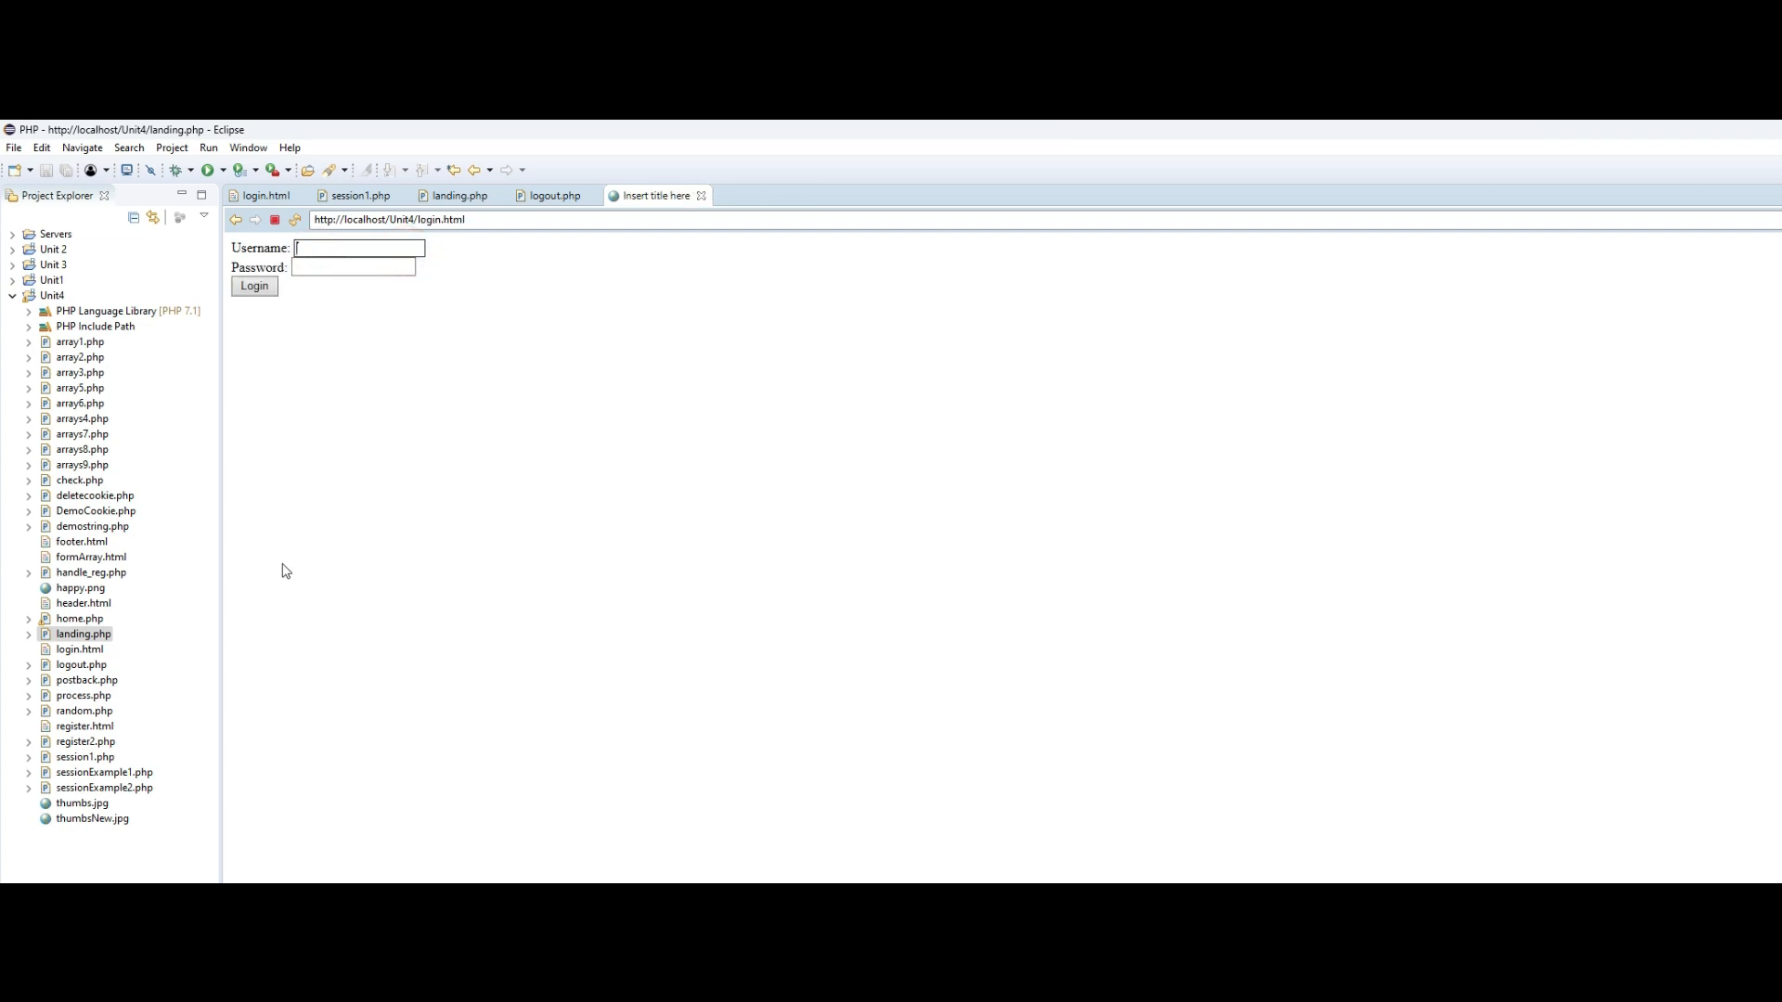
- Run landing.php on the local server again and confirm it asks to sign in
right_click(82, 633)
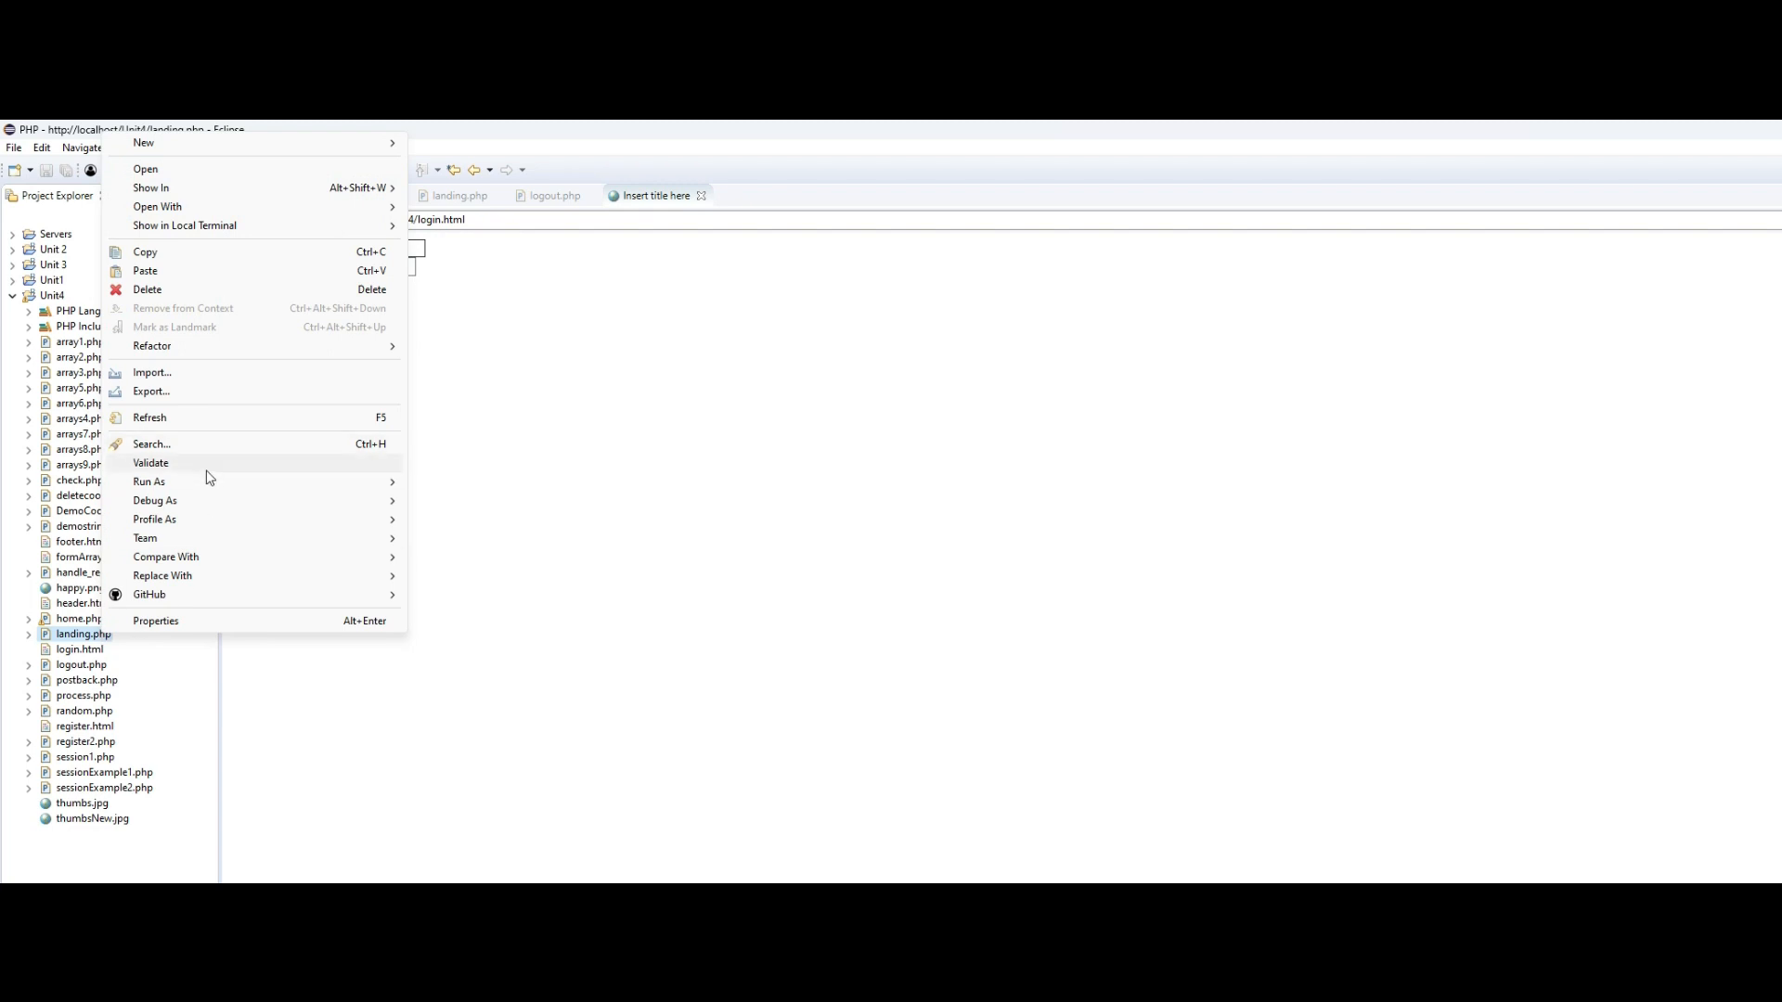
left_click(149, 481)
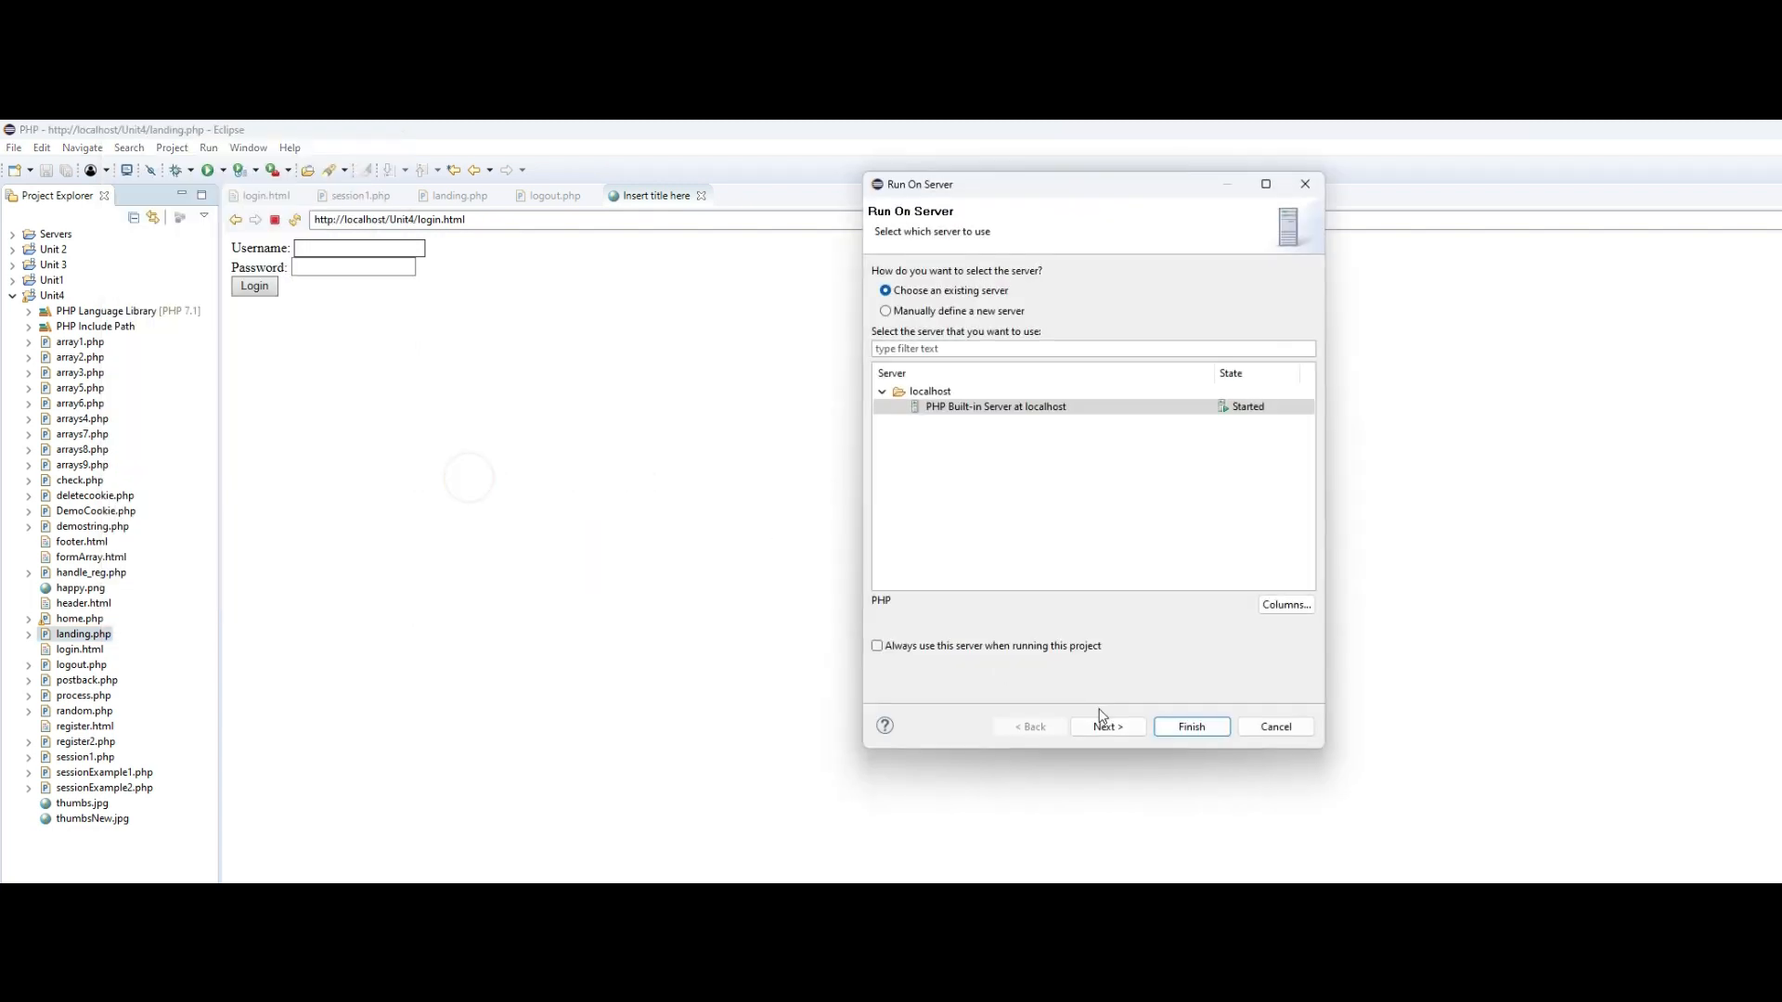
left_click(1190, 726)
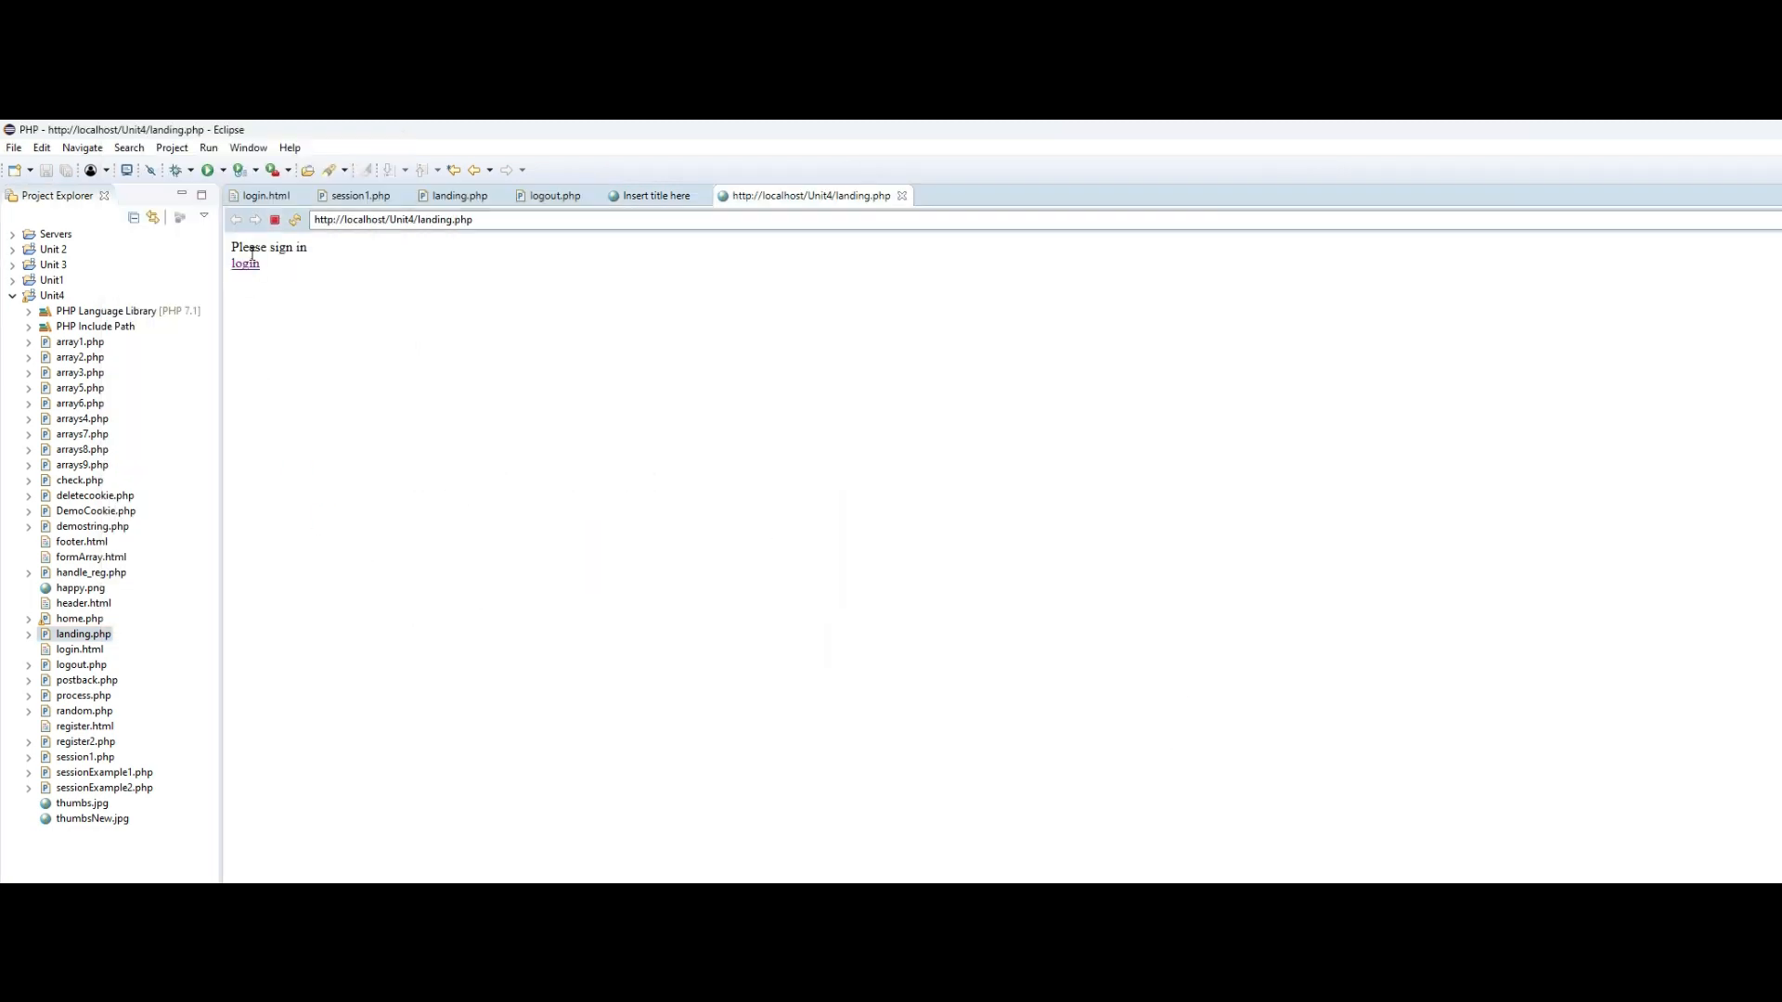
mouse_move(396, 294)
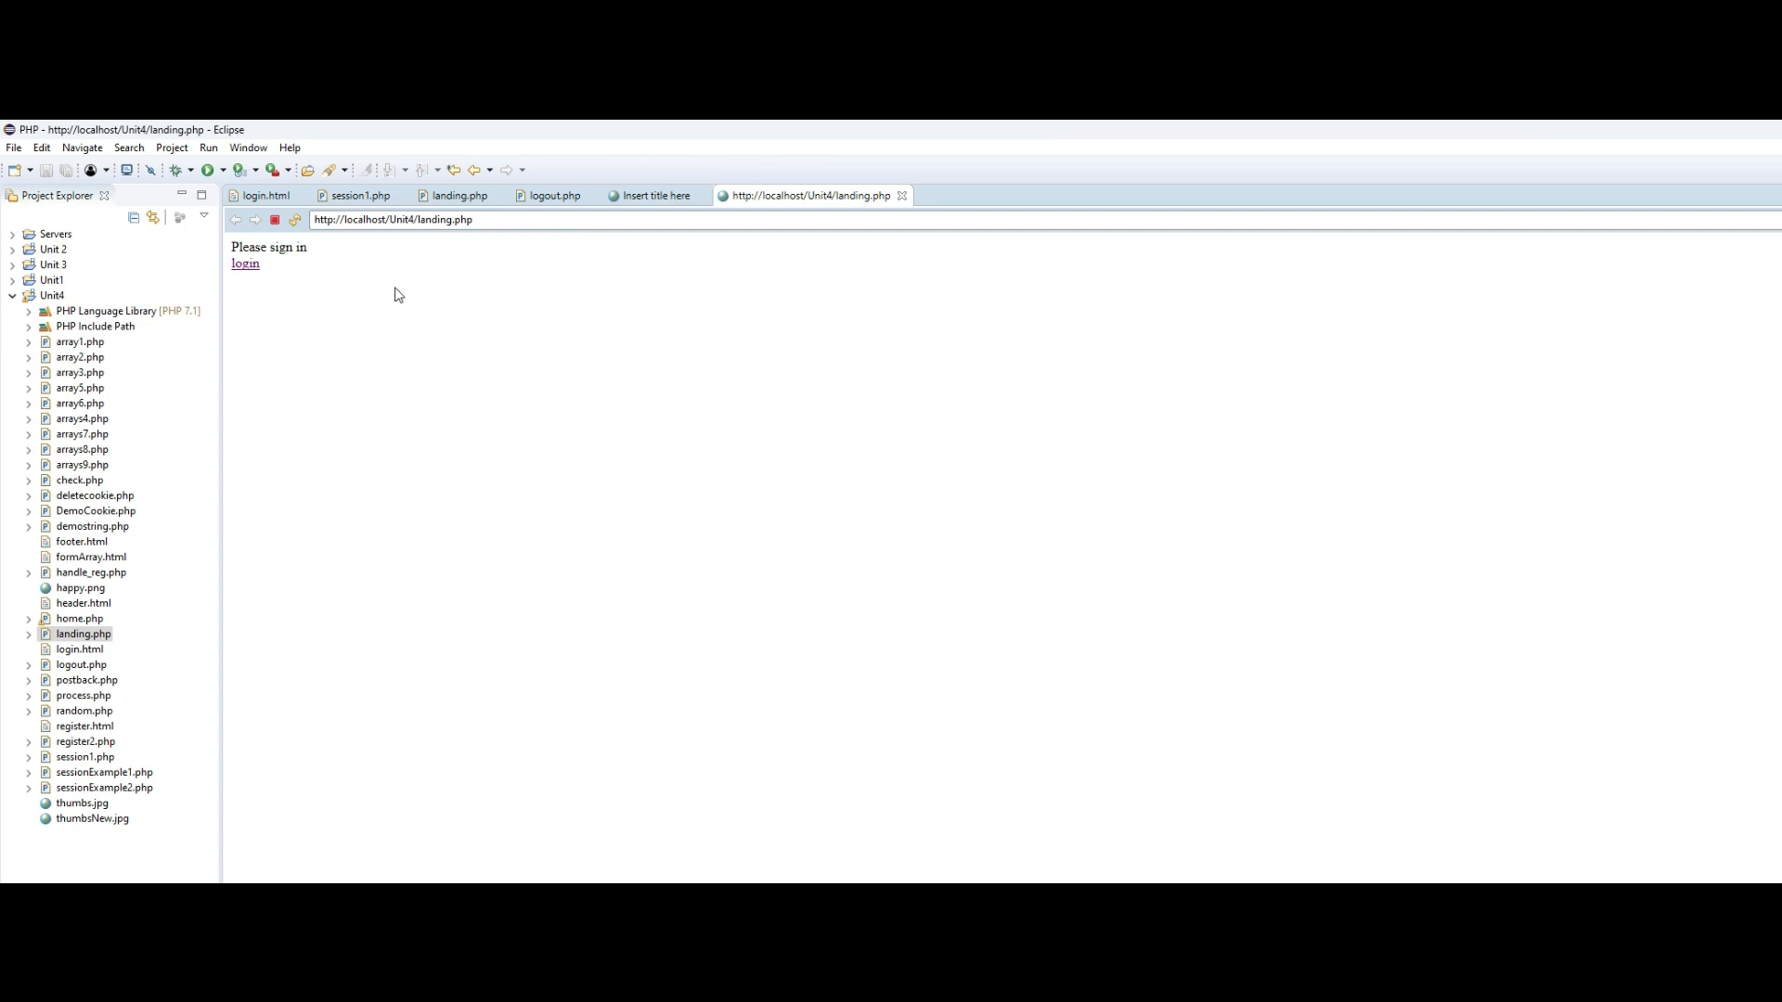